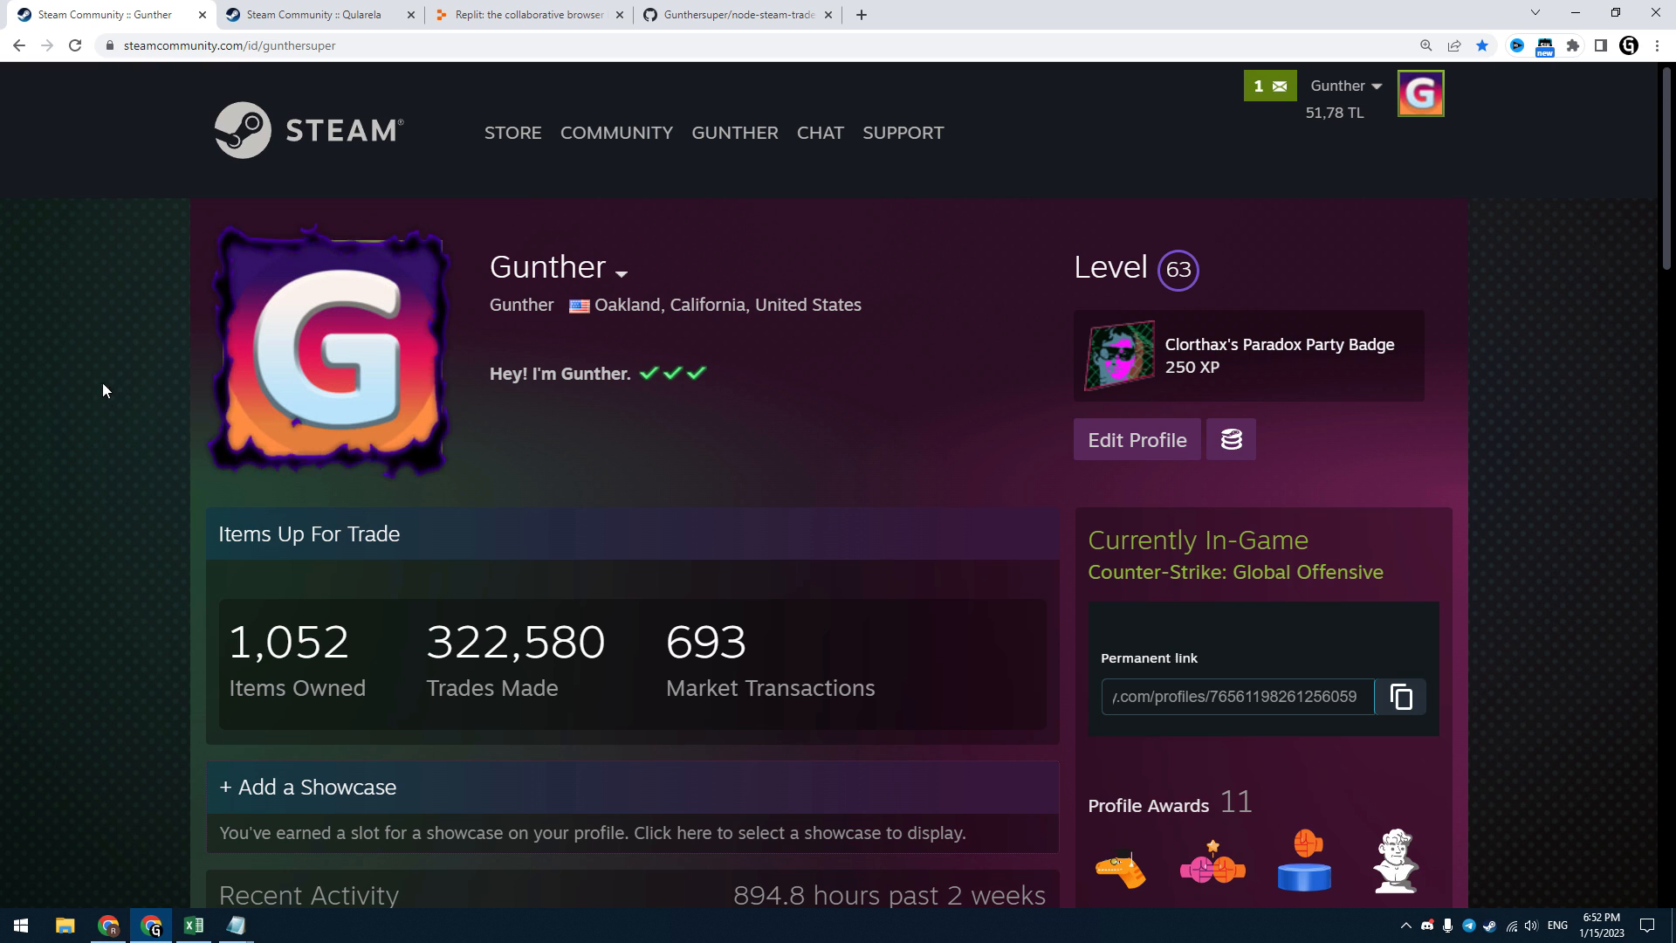
# Step: Review the second trading profile, the main profile and its Unturned inventory on Steam Community
pyautogui.click(316, 14)
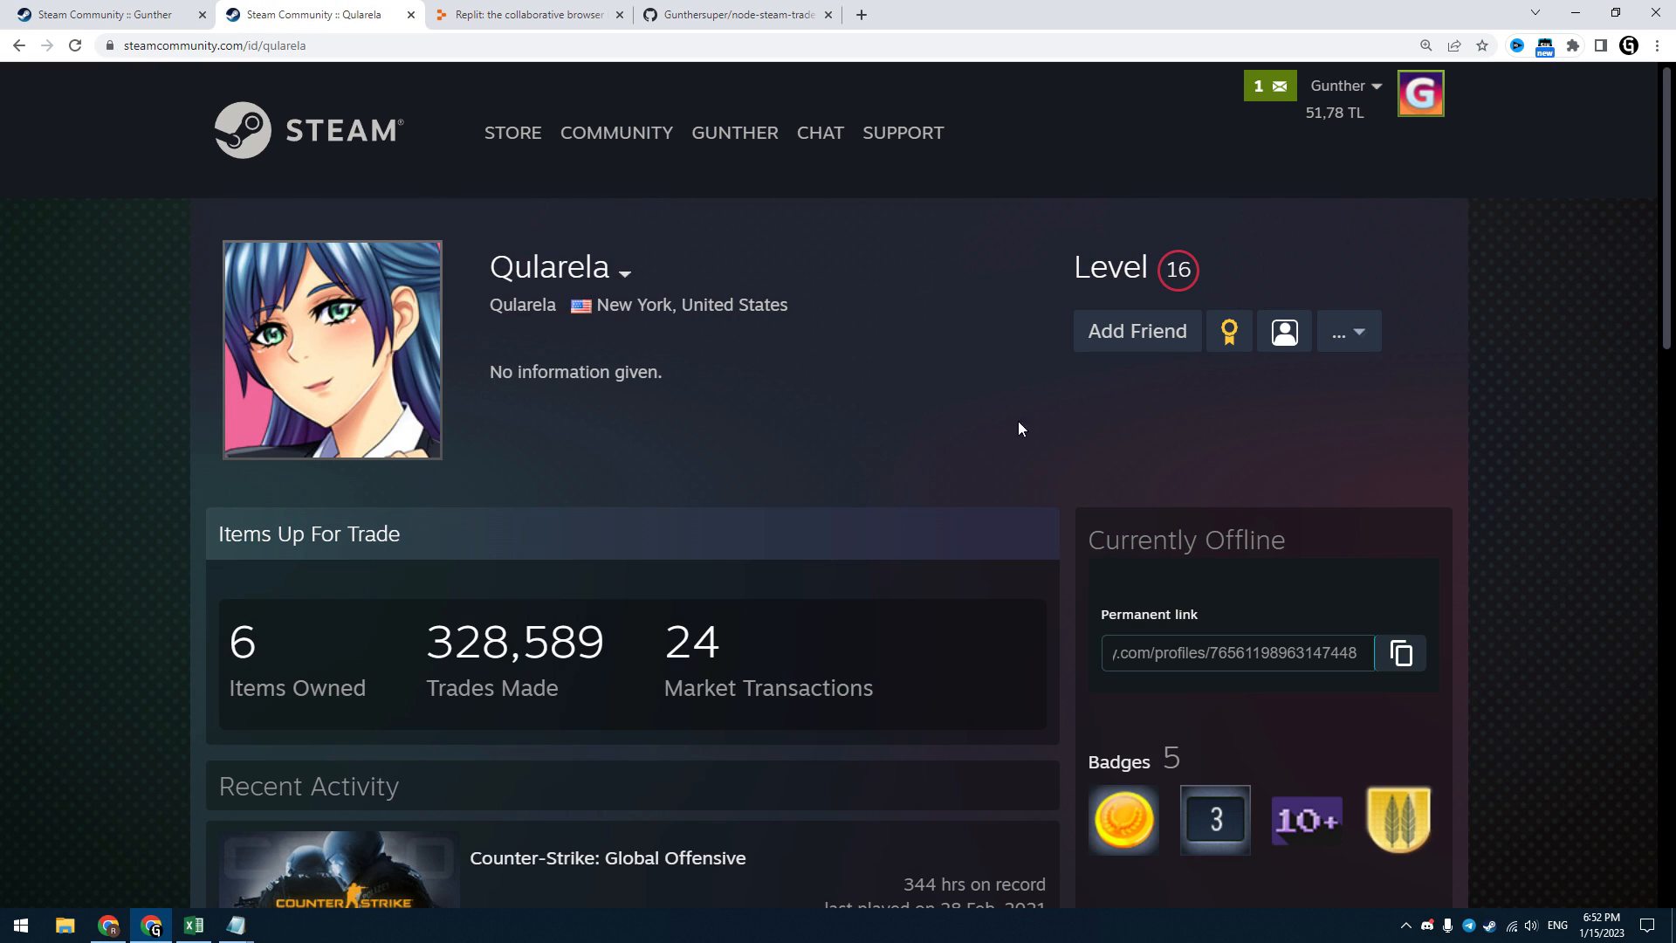
pyautogui.click(107, 14)
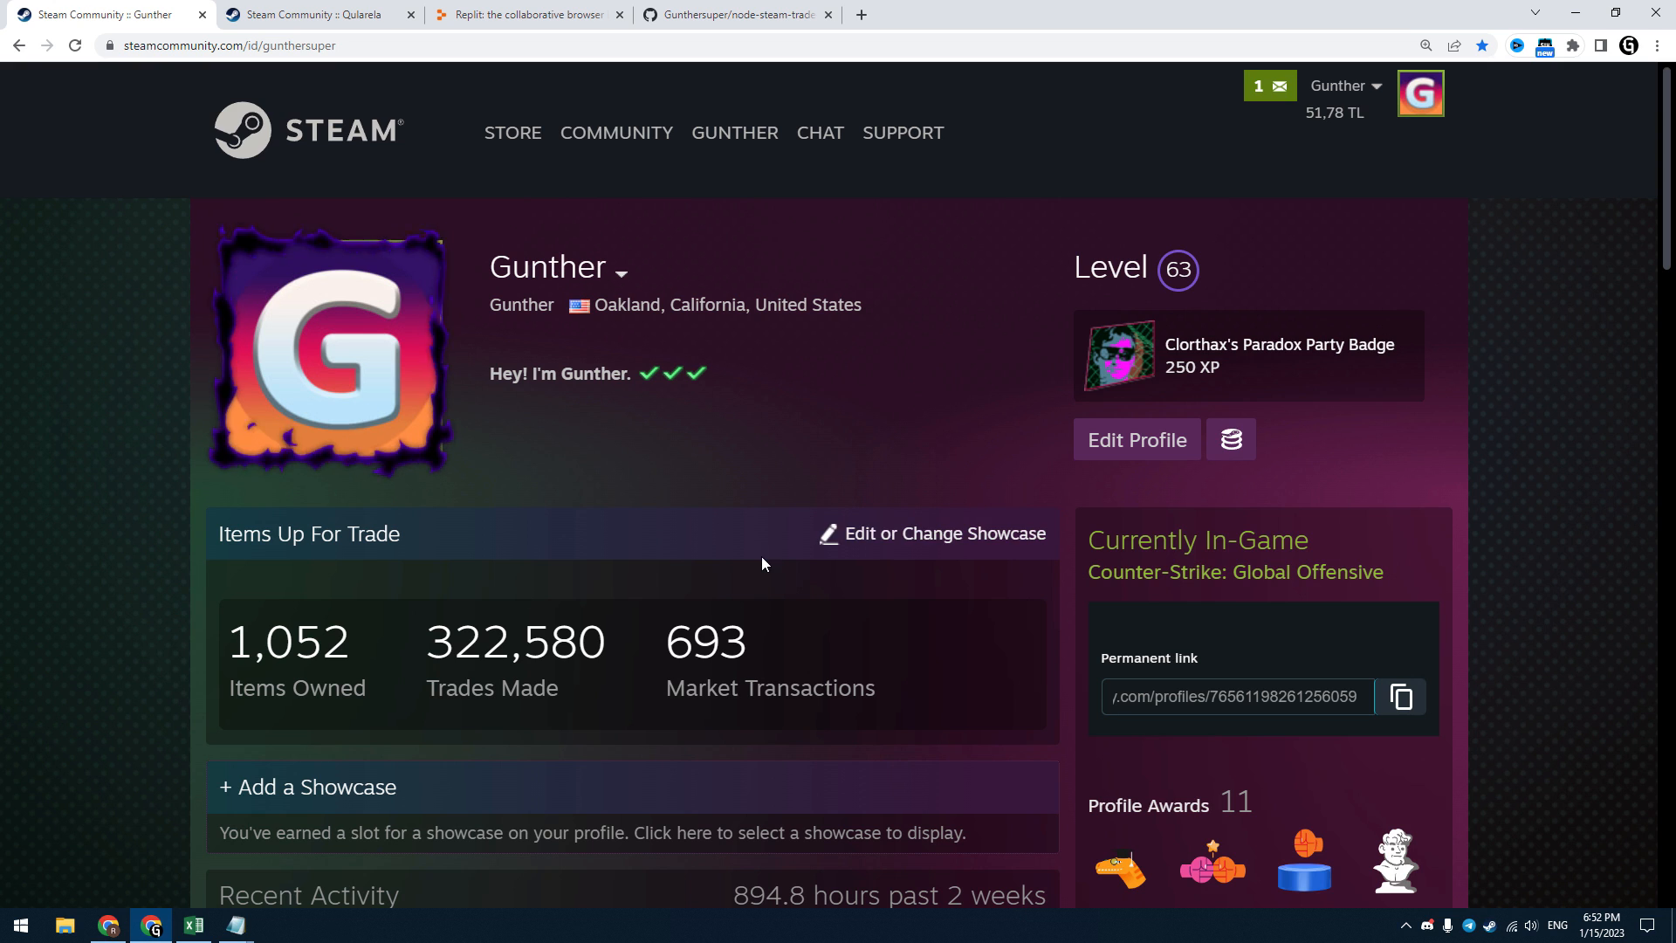
pyautogui.scroll(-3)
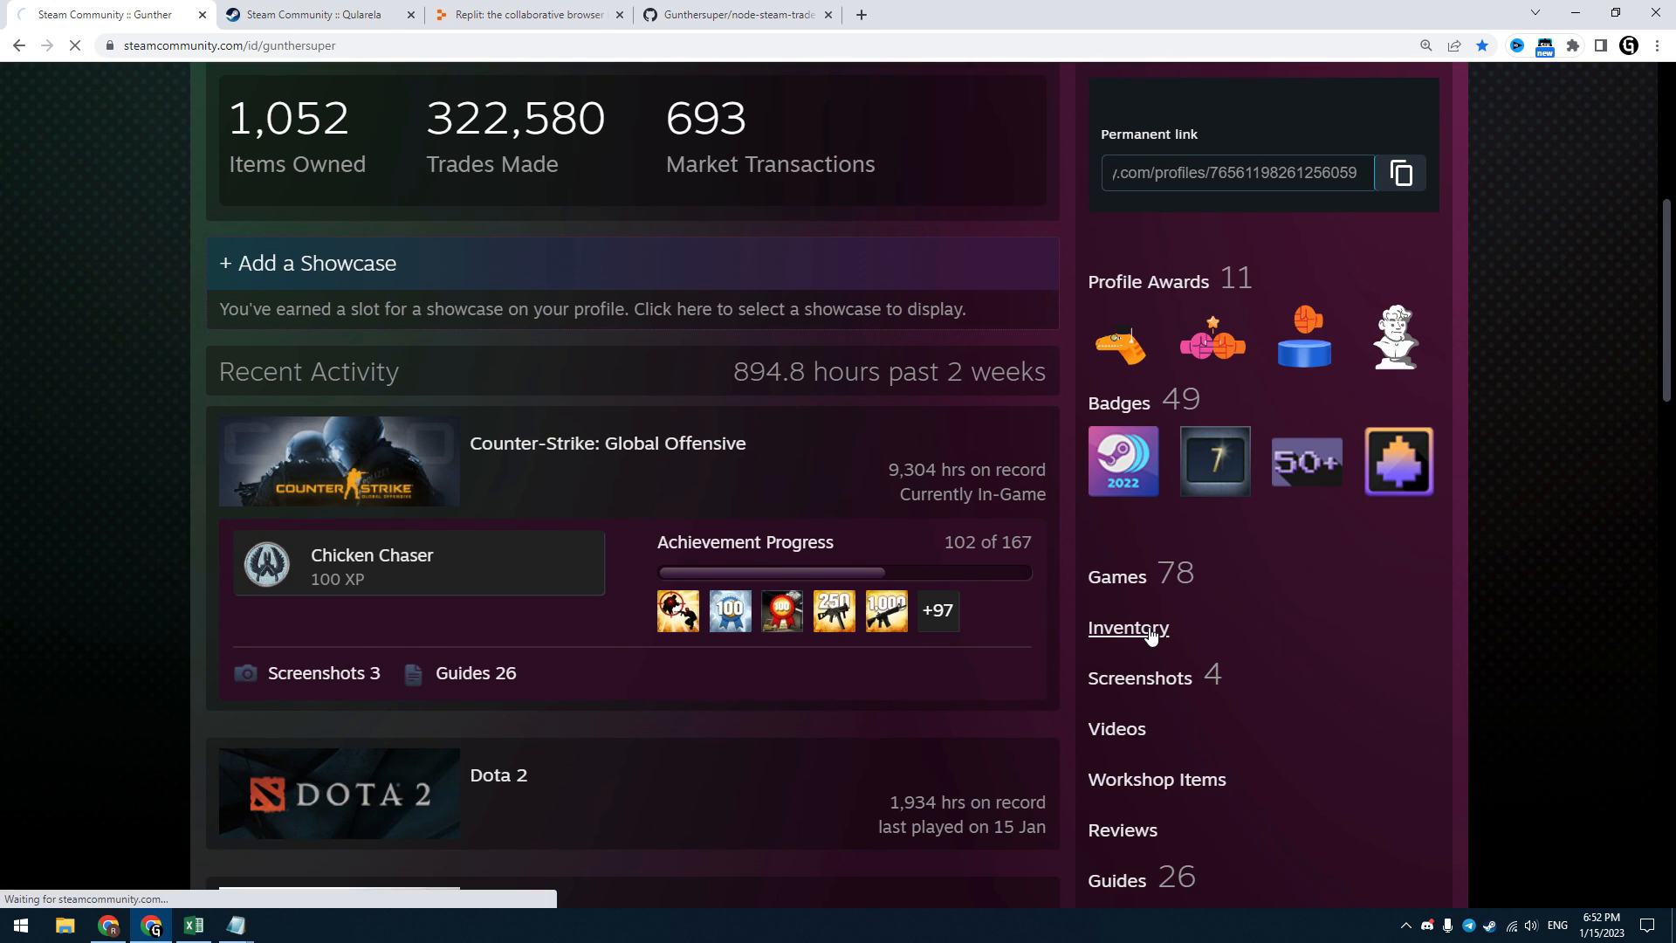
pyautogui.click(1127, 627)
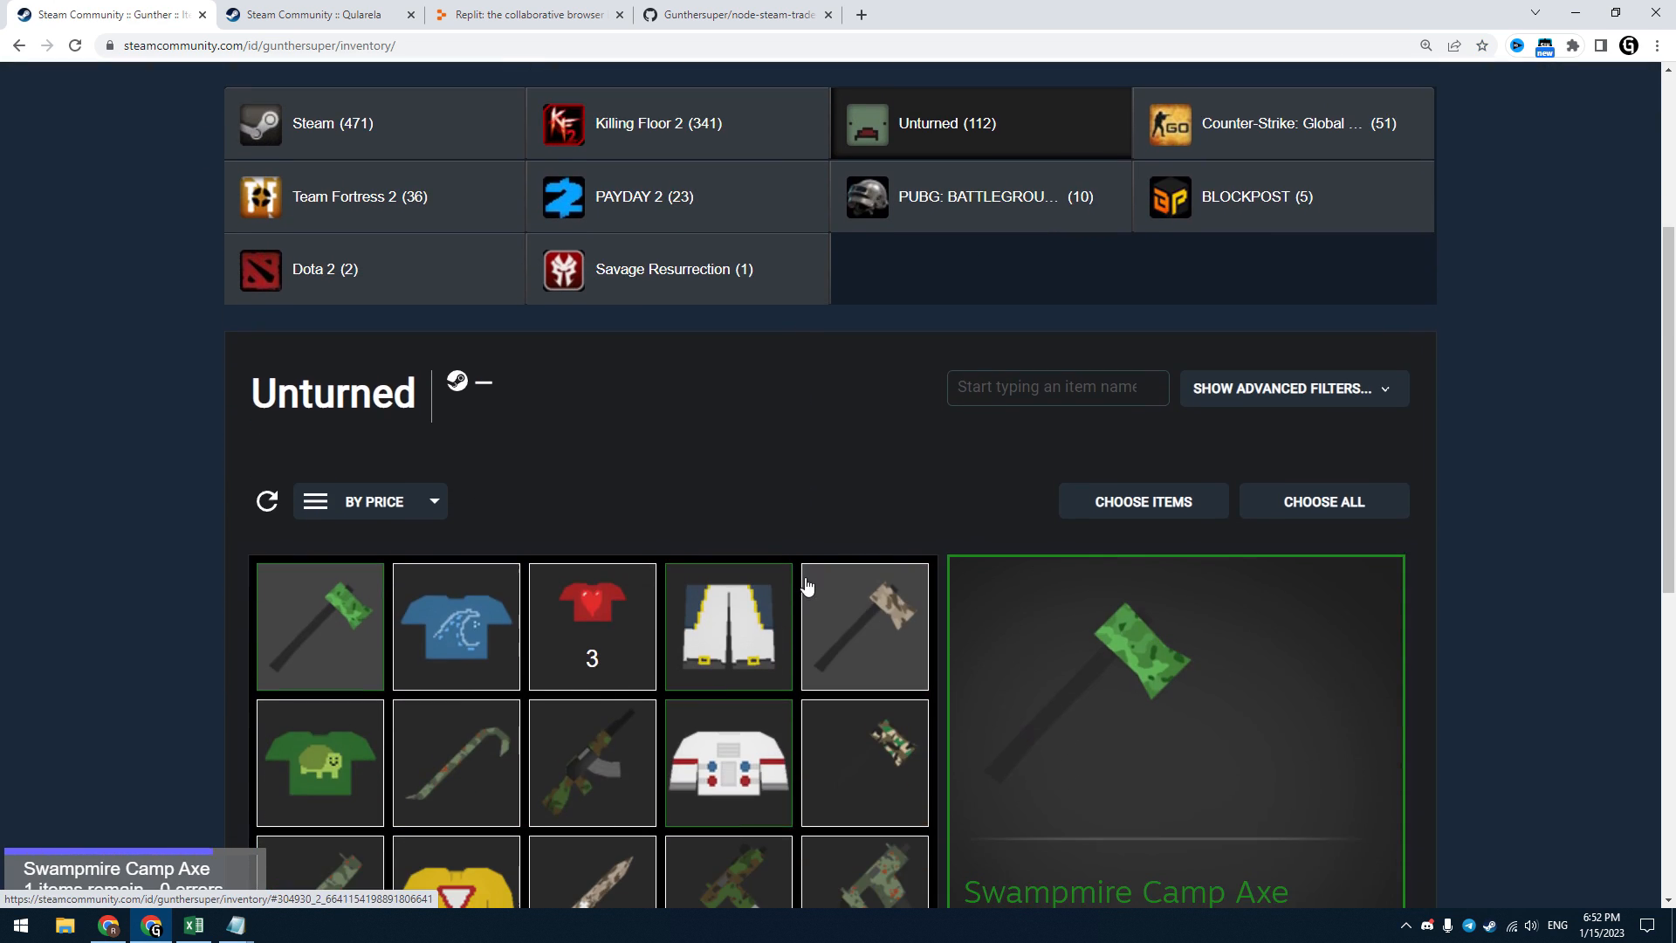
pyautogui.scroll(-3)
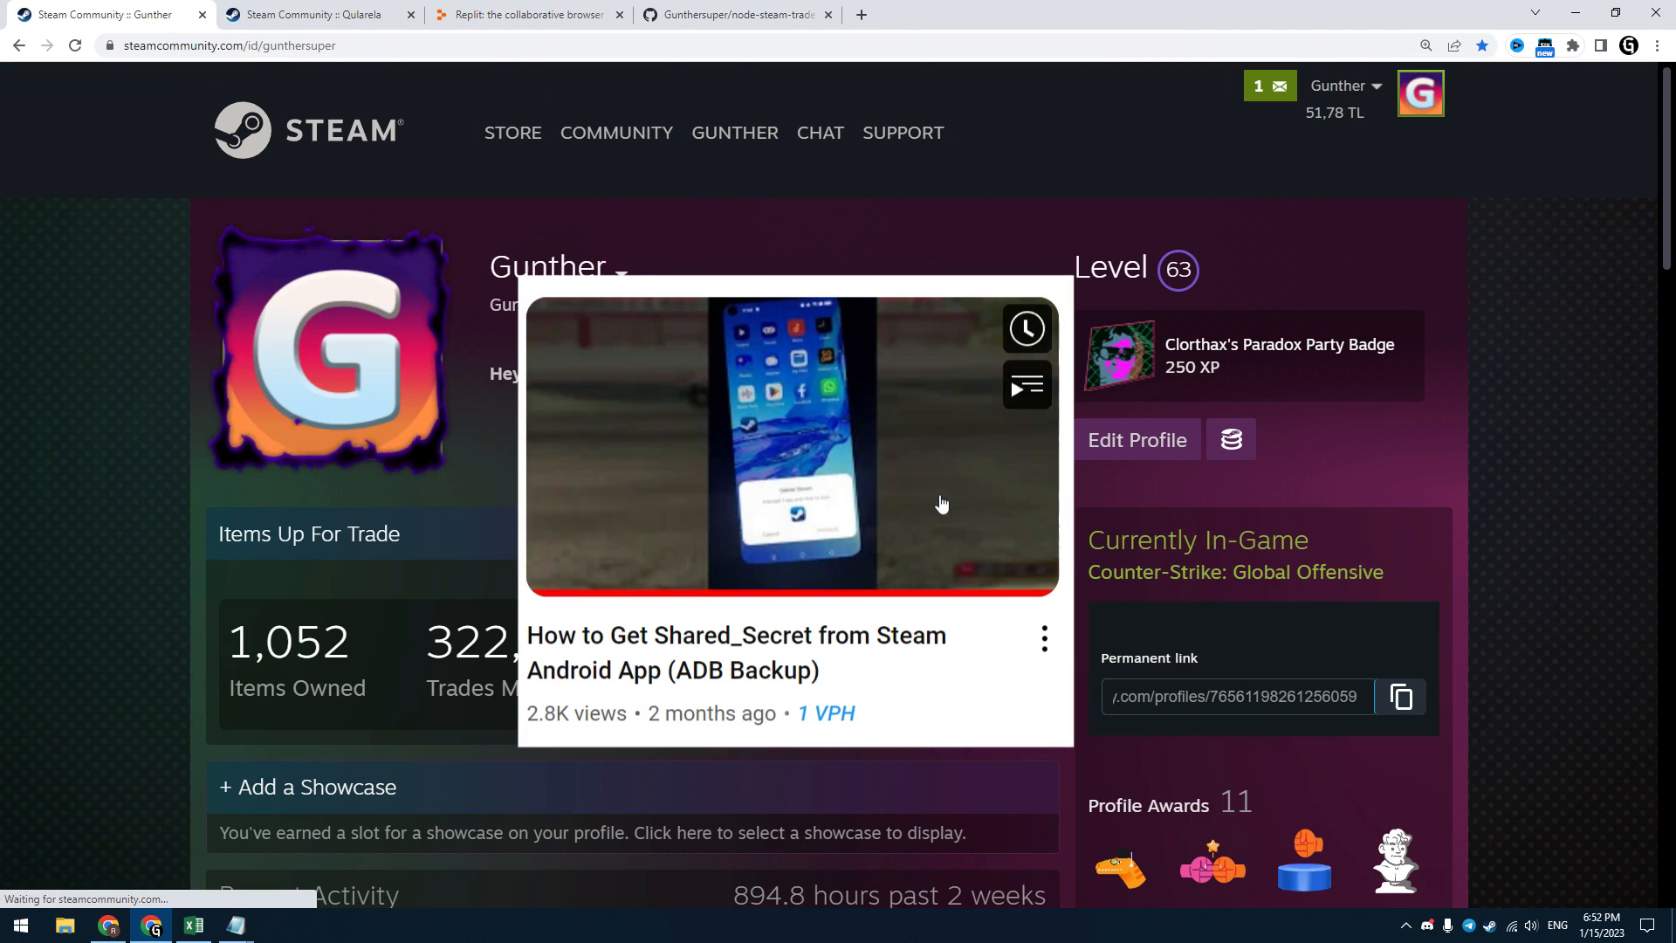
# Step: Sign in to Replit and bring up the trade farm repository page
pyautogui.click(523, 14)
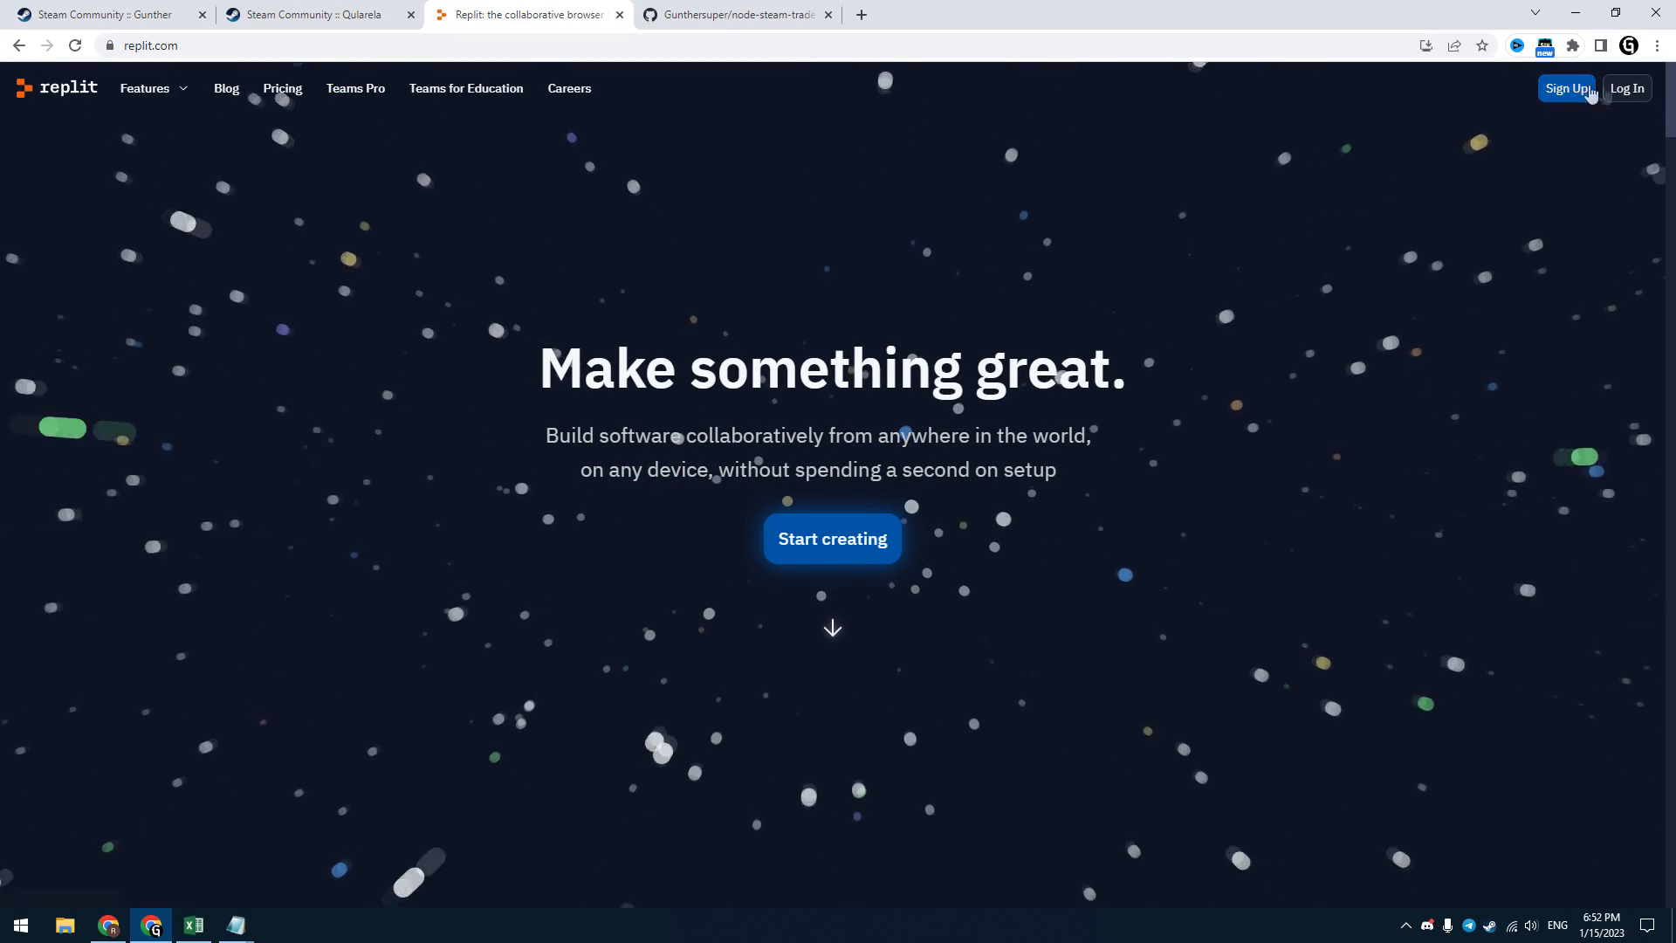
pyautogui.click(1568, 89)
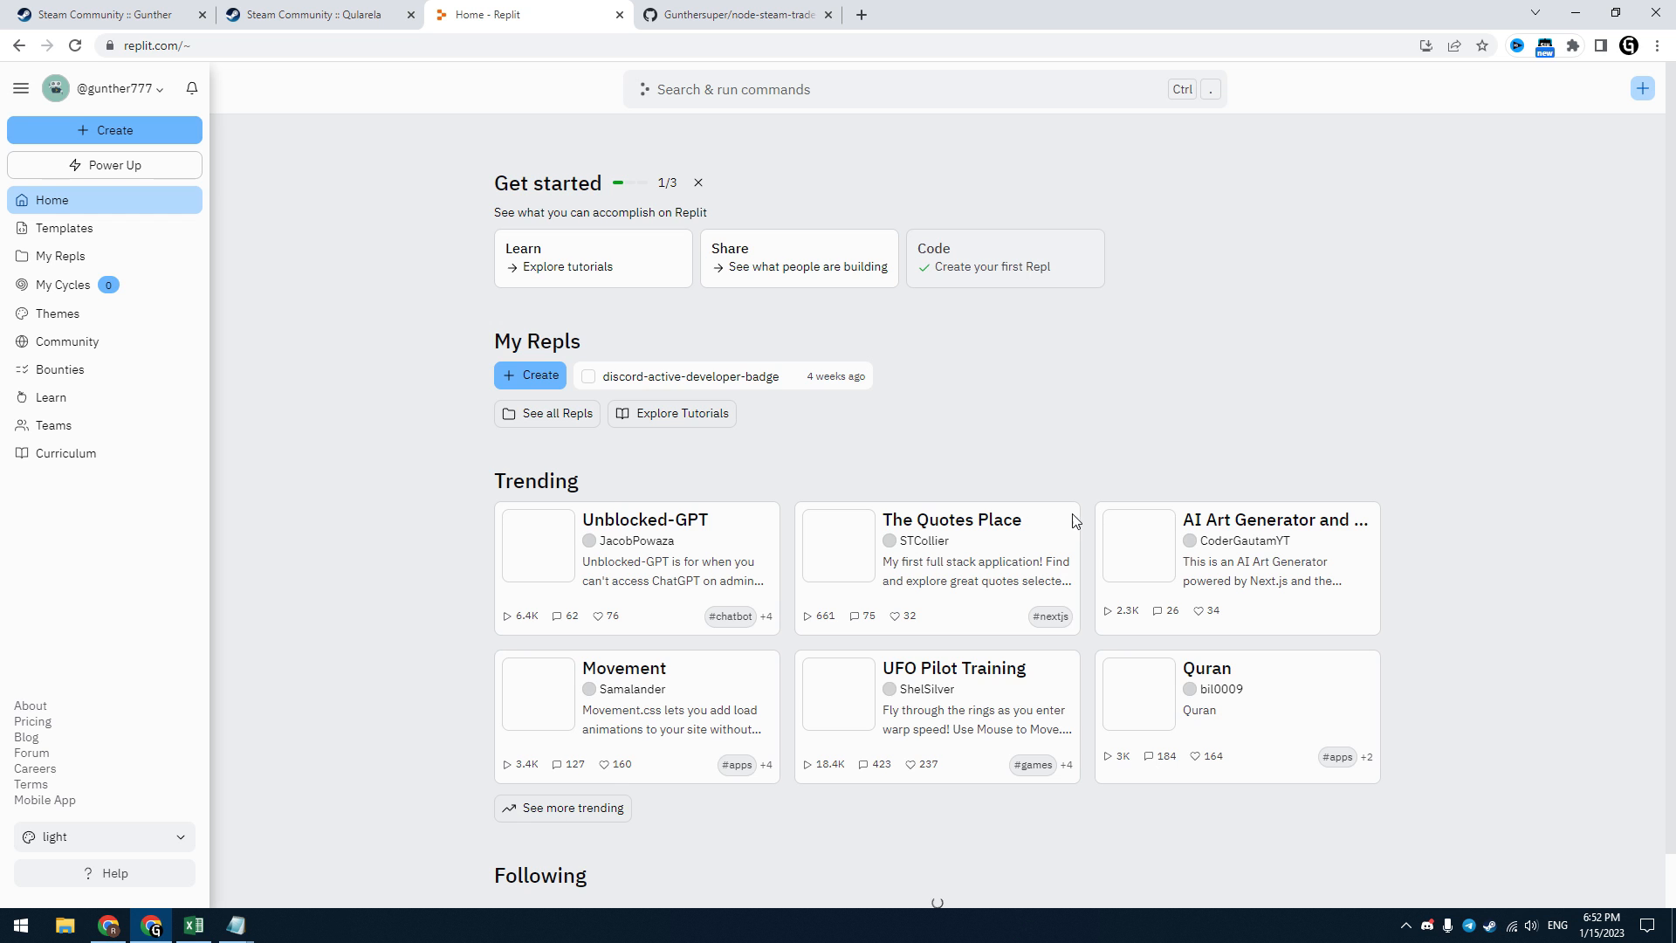
pyautogui.click(735, 14)
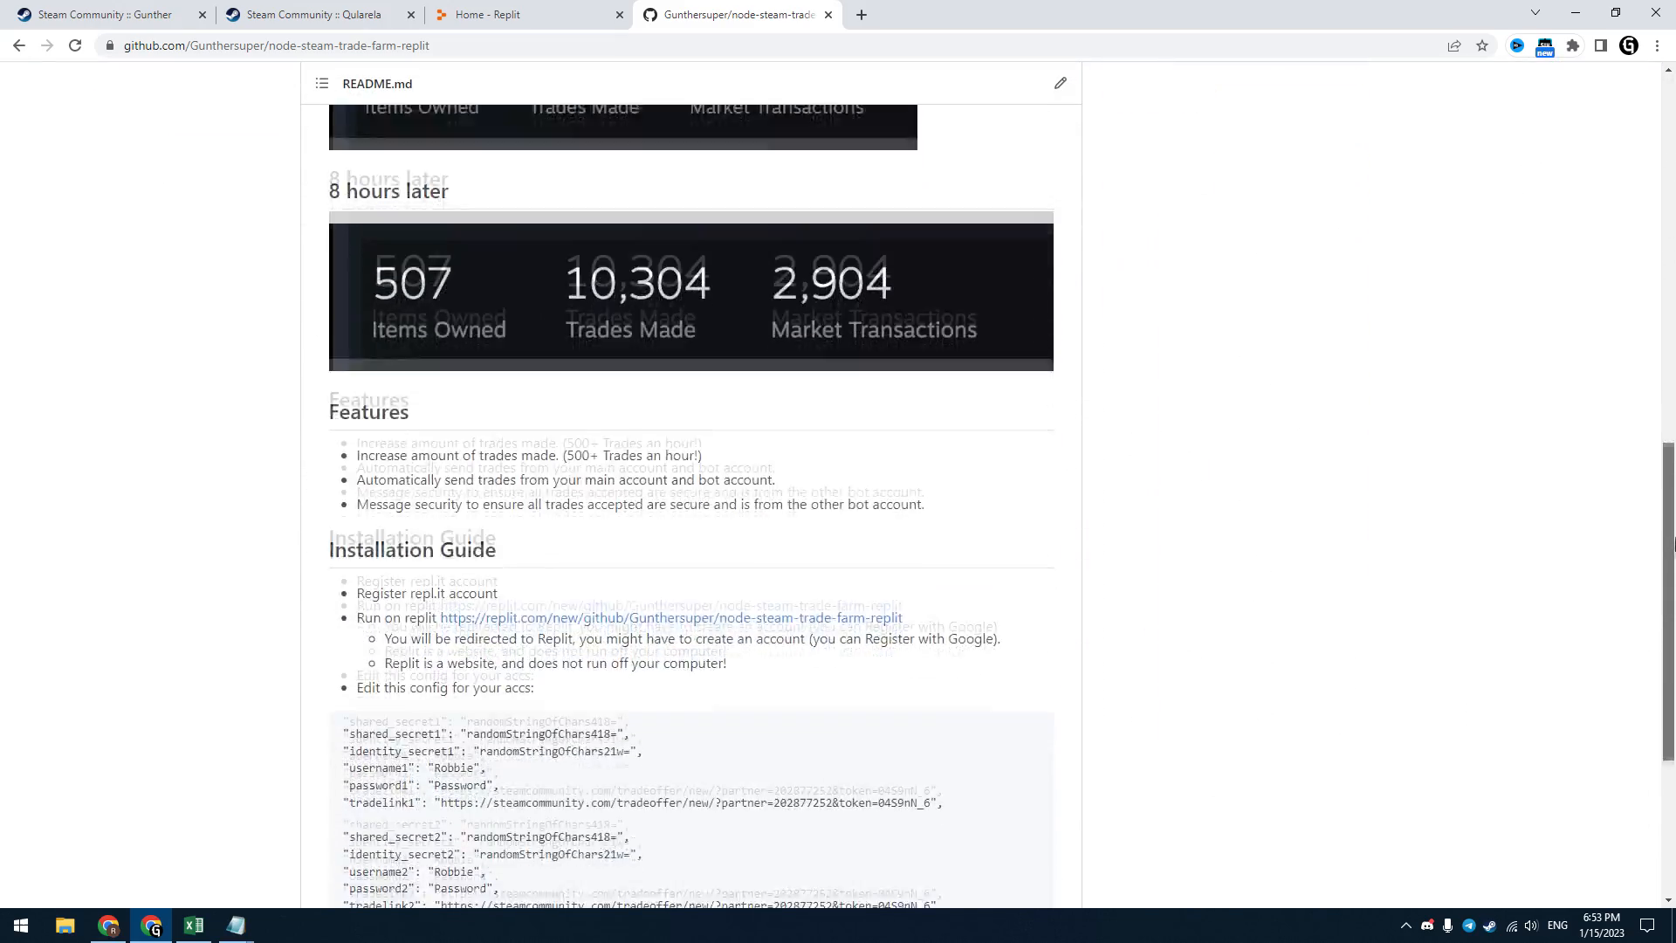
# Step: Follow the README's Run on replit link to import the trade farm project into Replit
pyautogui.scroll(-3)
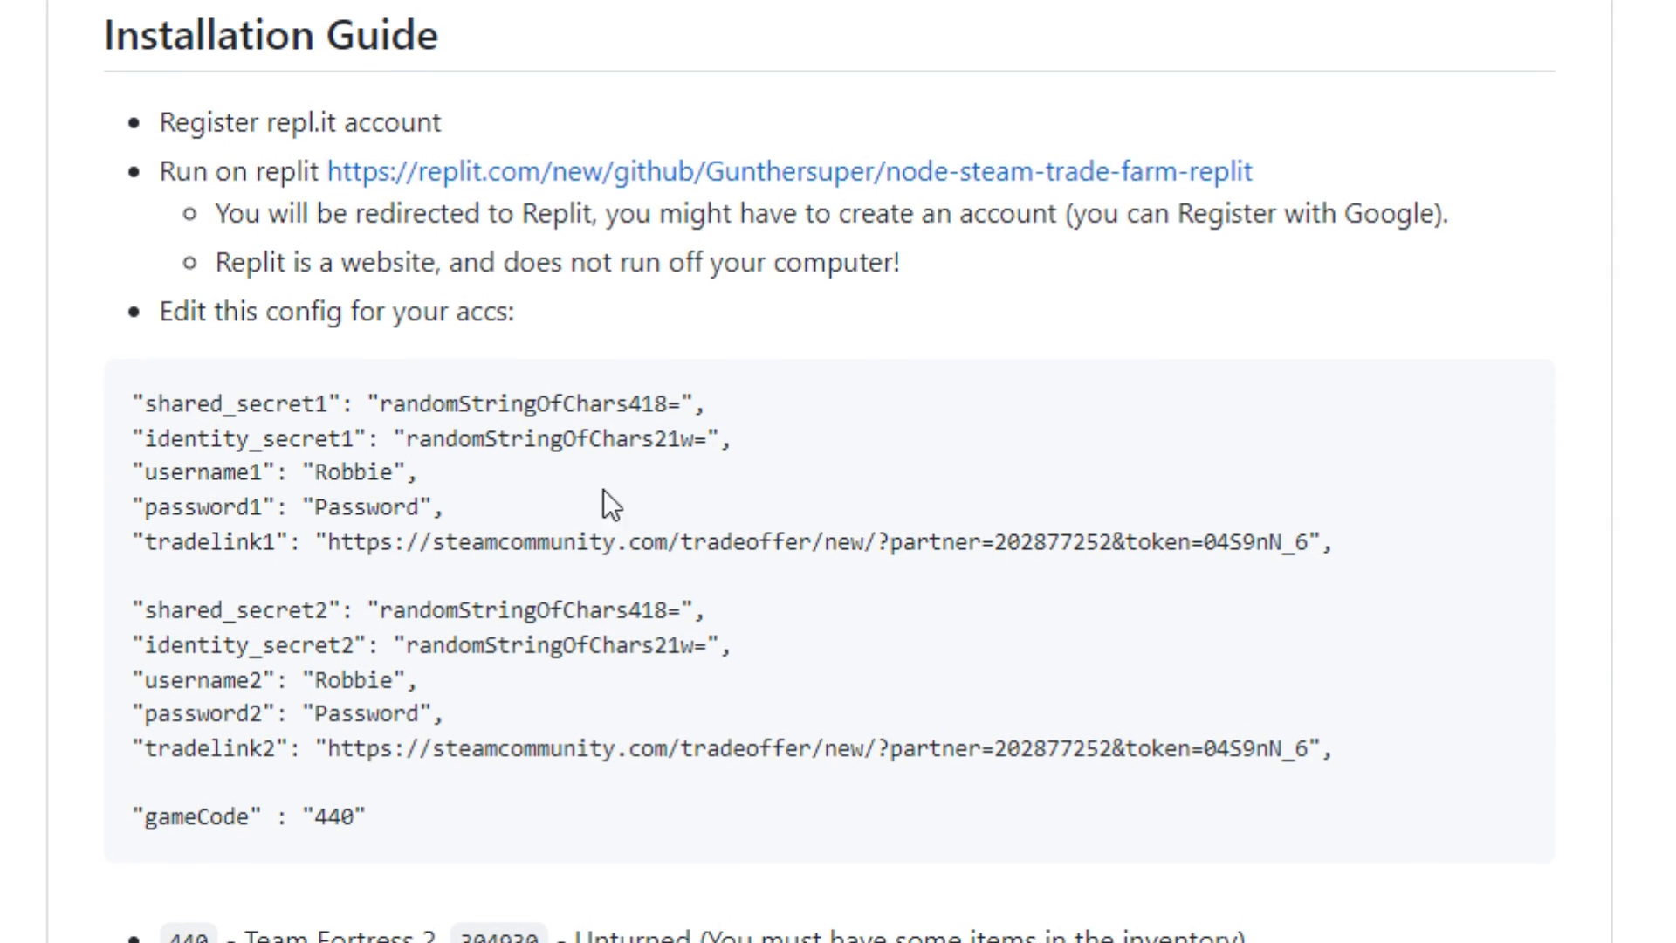
pyautogui.moveTo(745, 170)
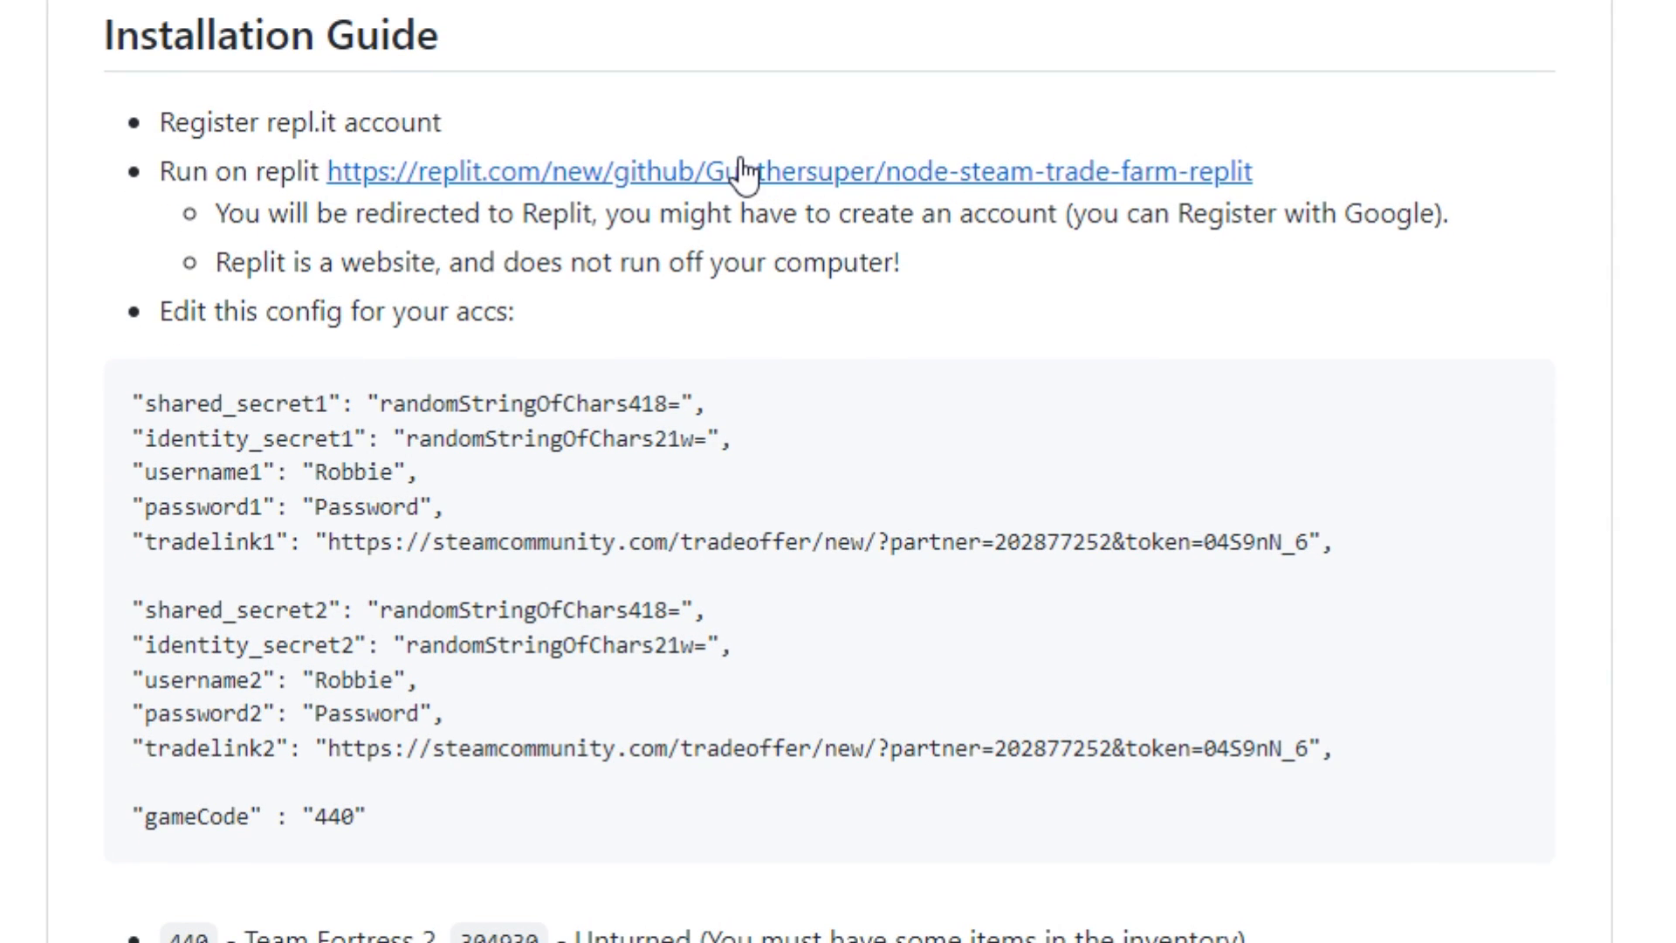
pyautogui.click(788, 170)
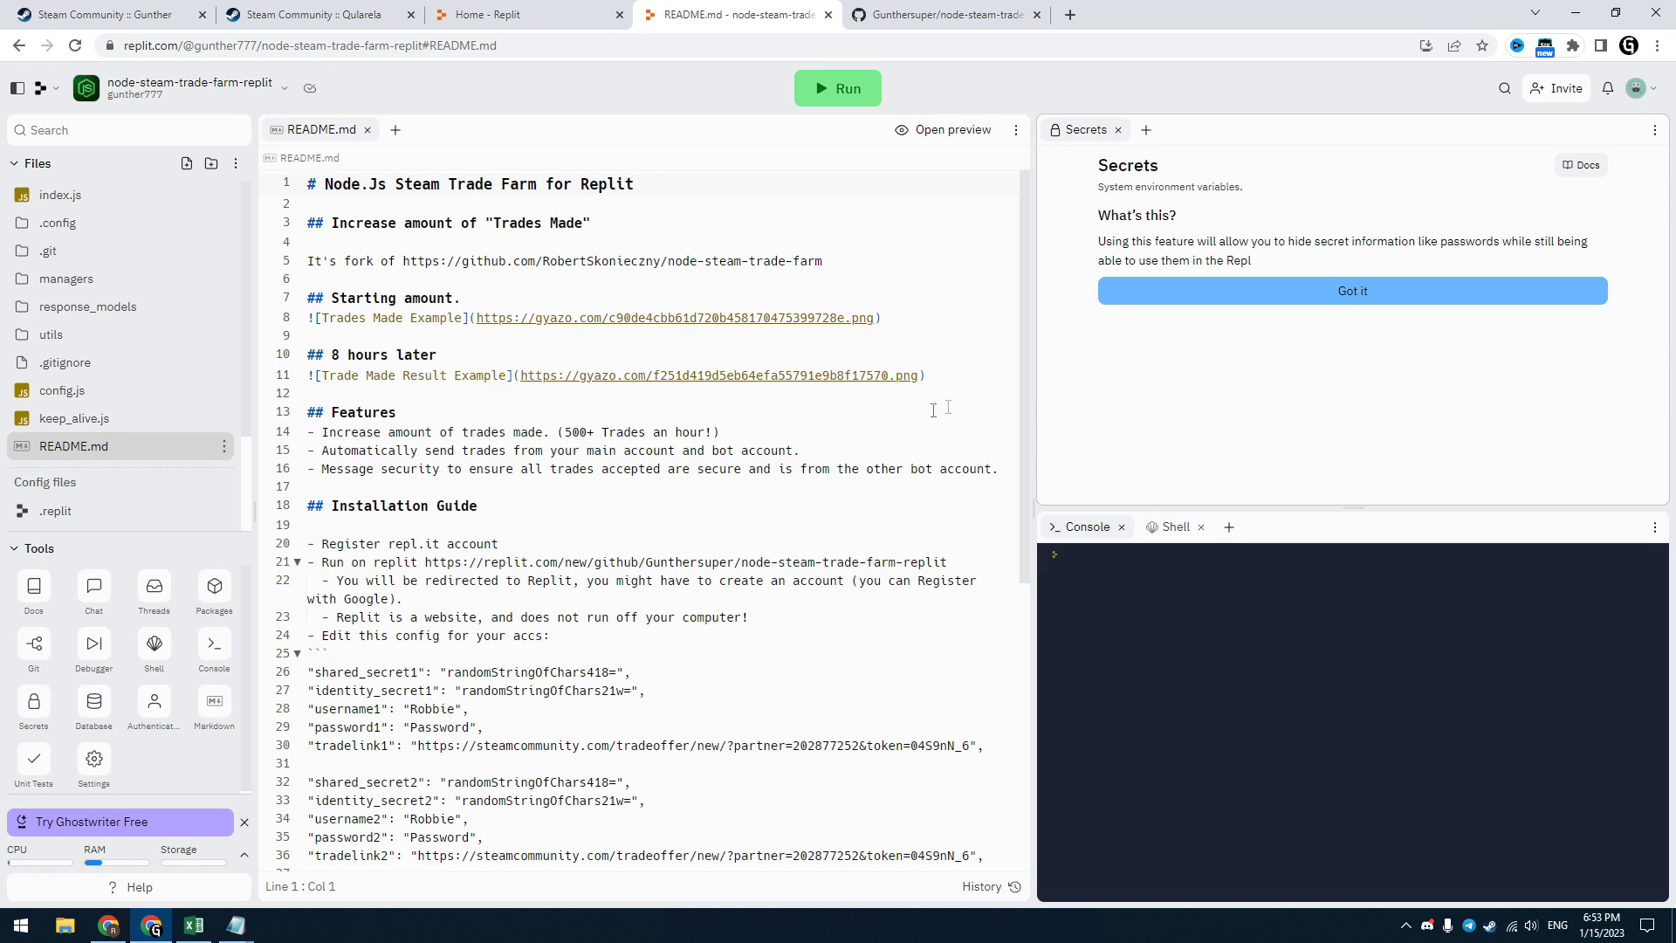
# Step: Dismiss the secrets walkthrough, reach the raw secrets JSON editor, and return to the repository guide
pyautogui.click(1349, 290)
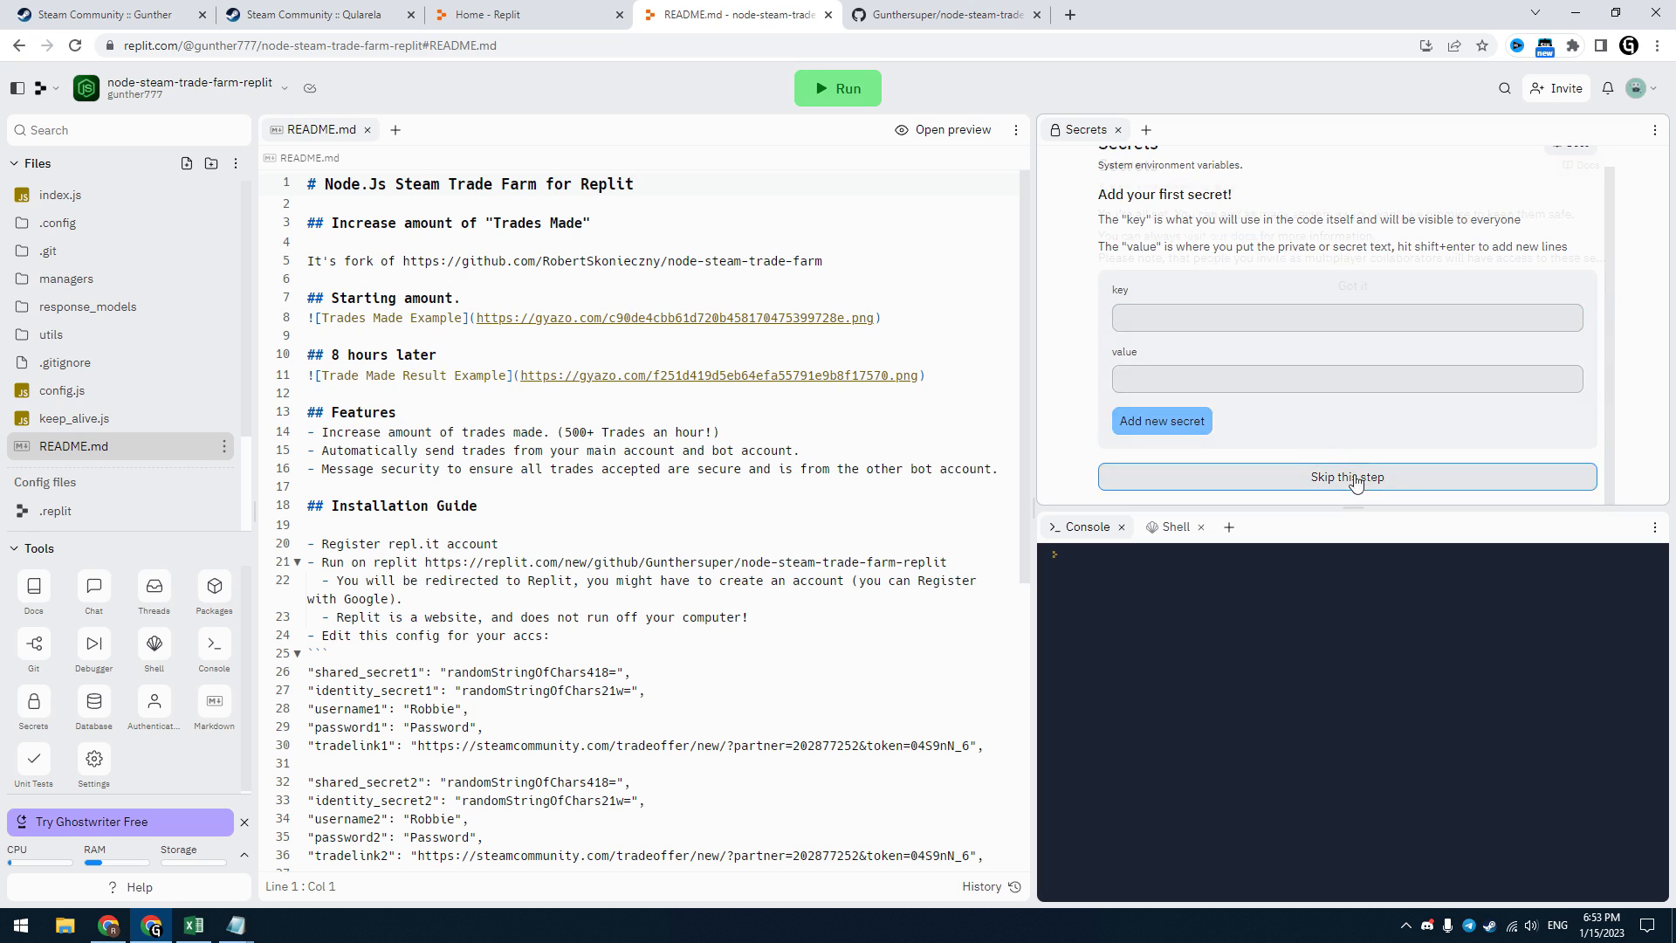
pyautogui.click(1346, 477)
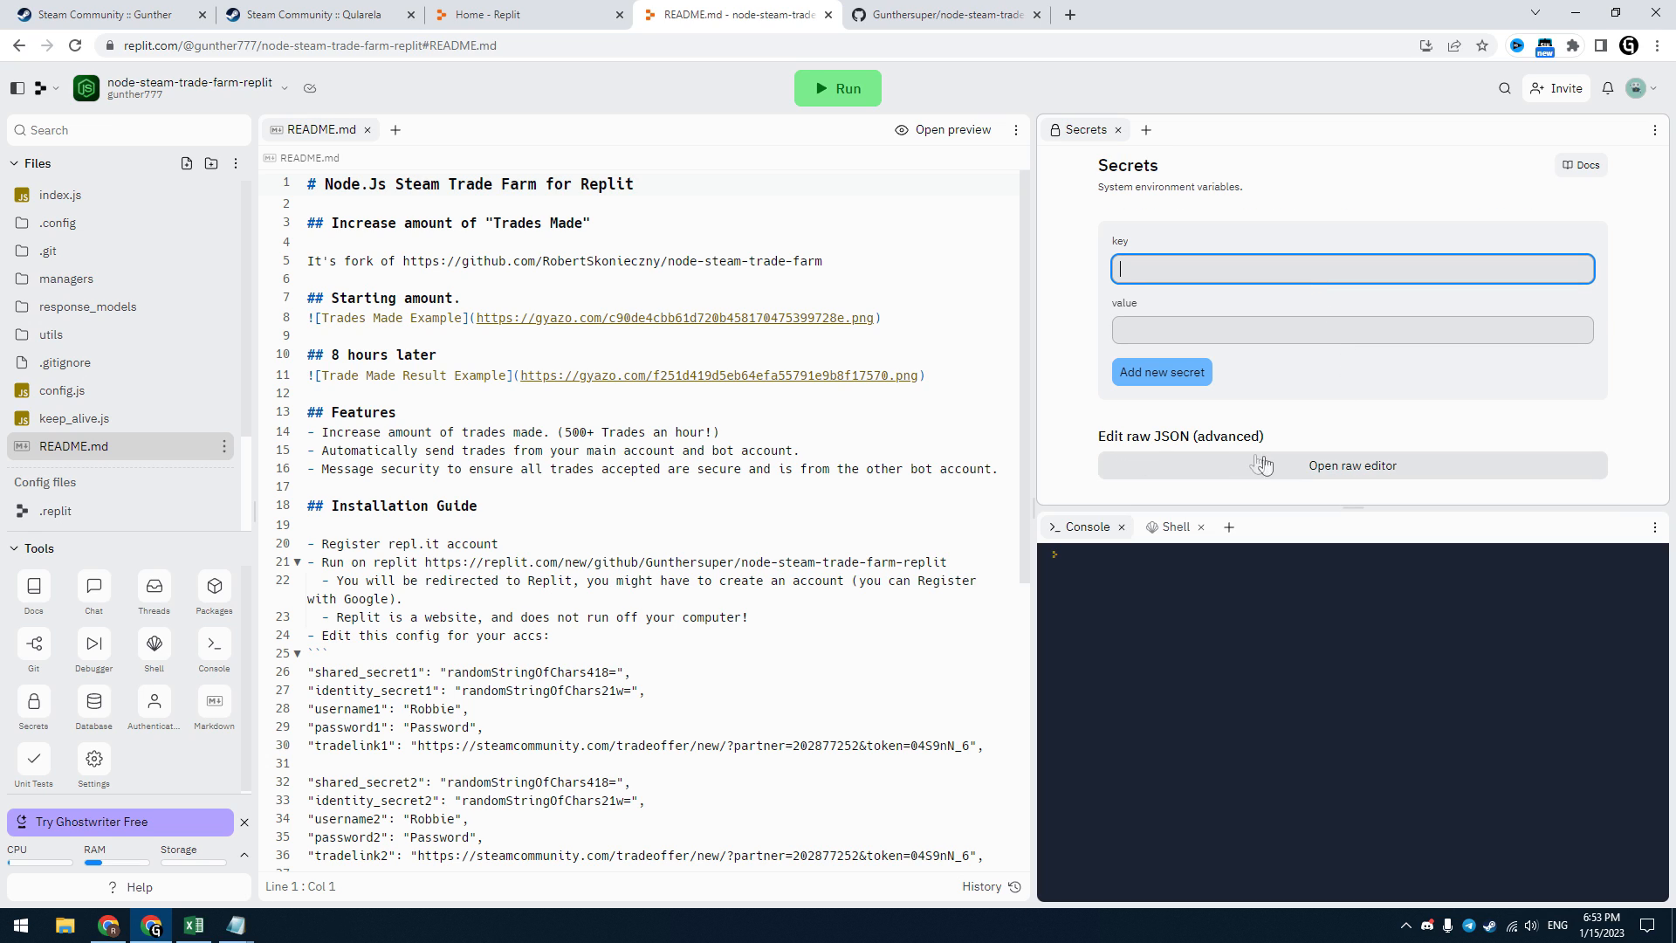
pyautogui.click(1351, 464)
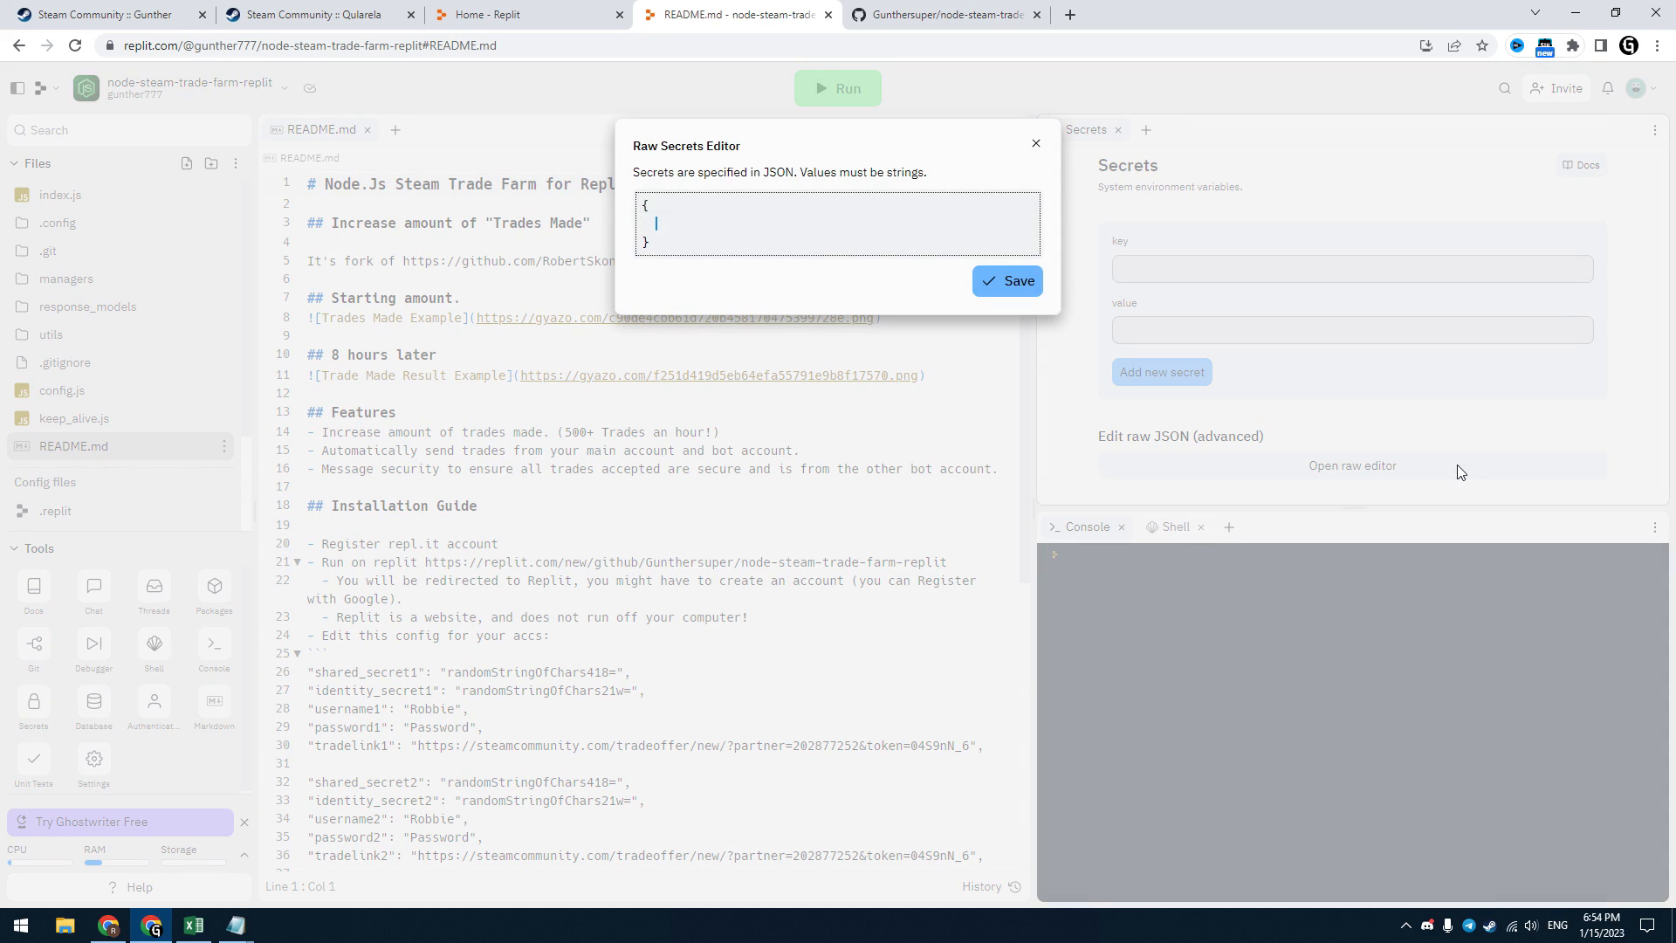
pyautogui.click(944, 14)
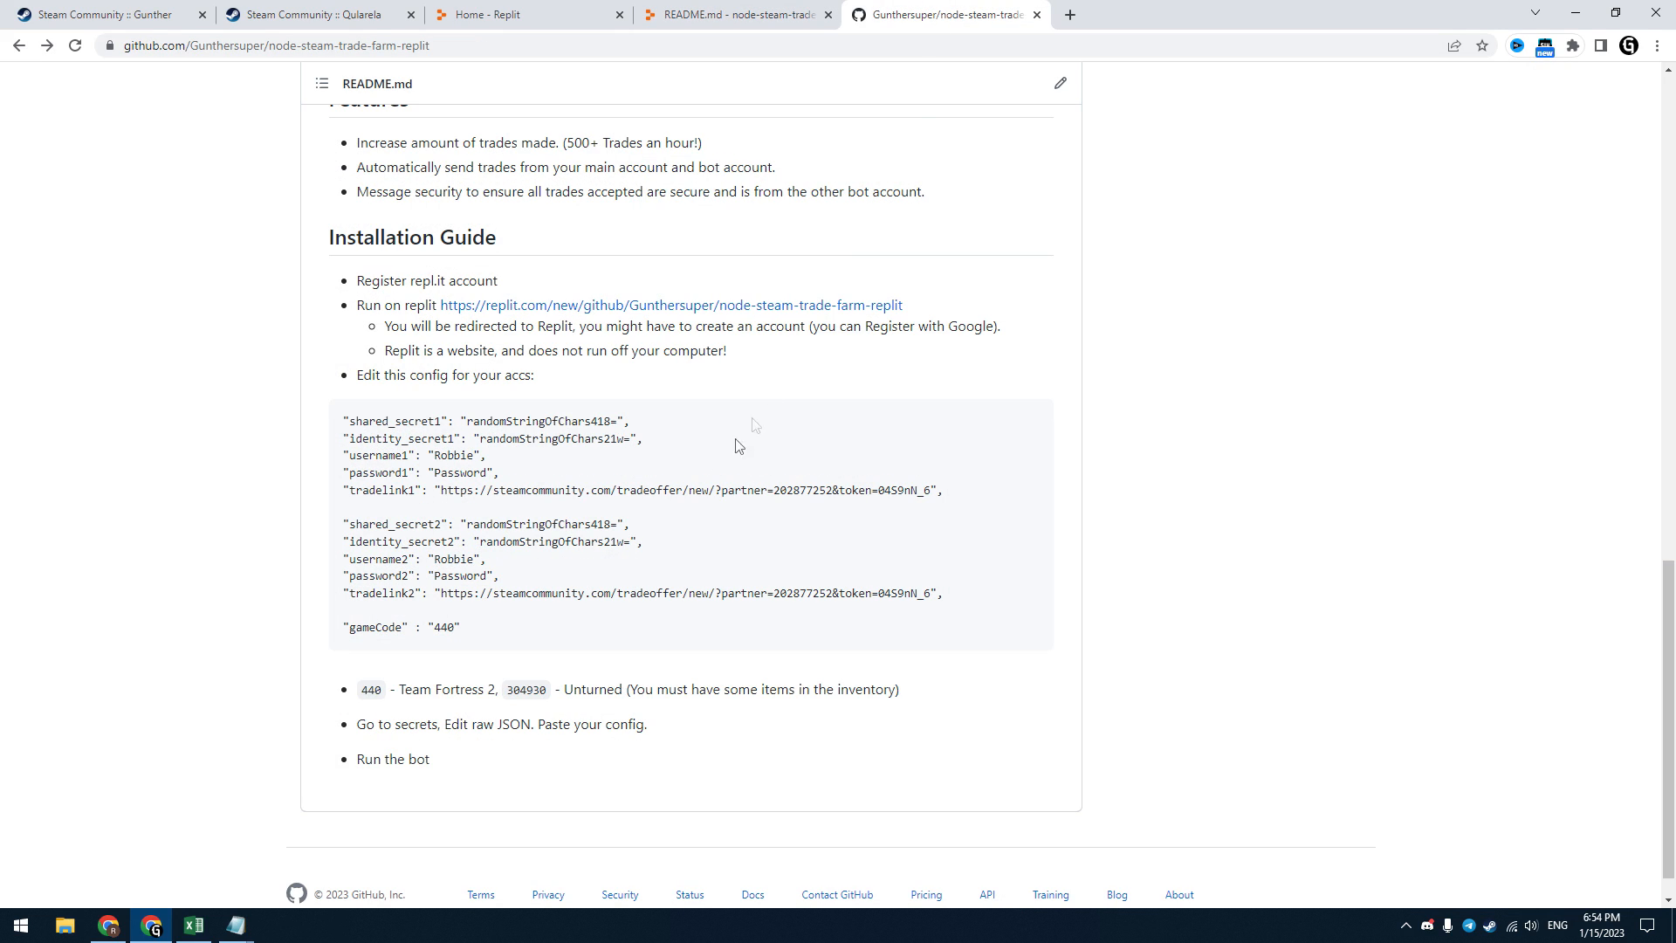
# Step: Copy the README's sample config block and paste it into Replit's raw secrets editor
pyautogui.moveTo(342, 421); pyautogui.dragTo(501, 627)
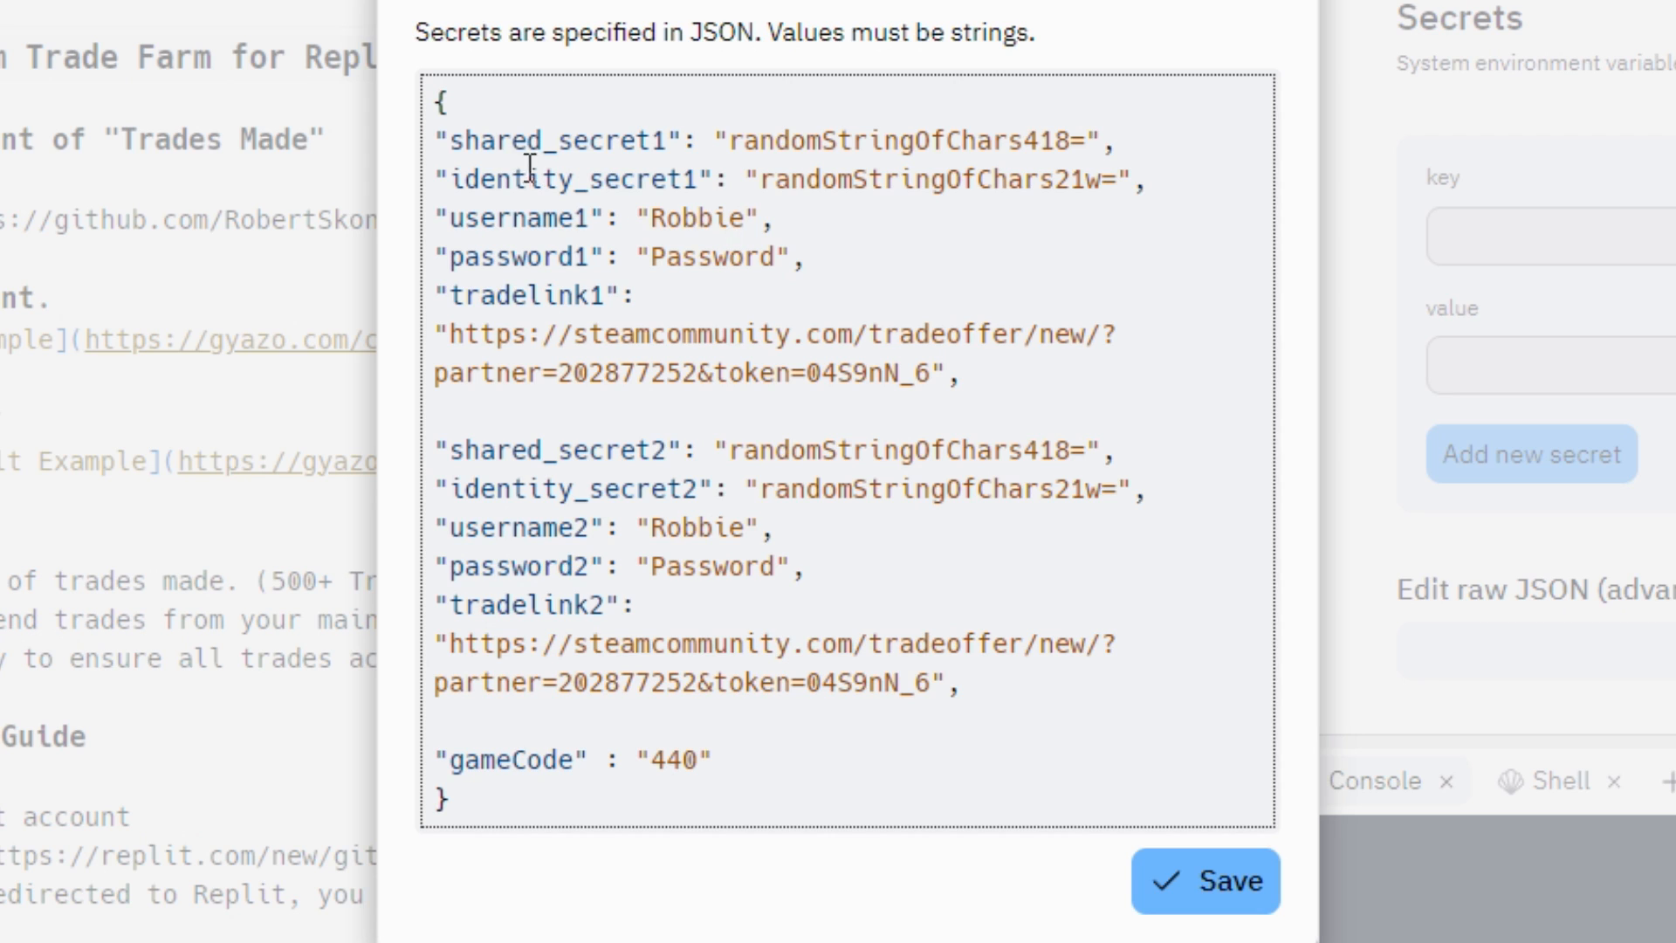
# Step: Replace the template values with real account details, set gameCode to 304930, and save the secrets
pyautogui.moveTo(432, 140); pyautogui.dragTo(956, 374)
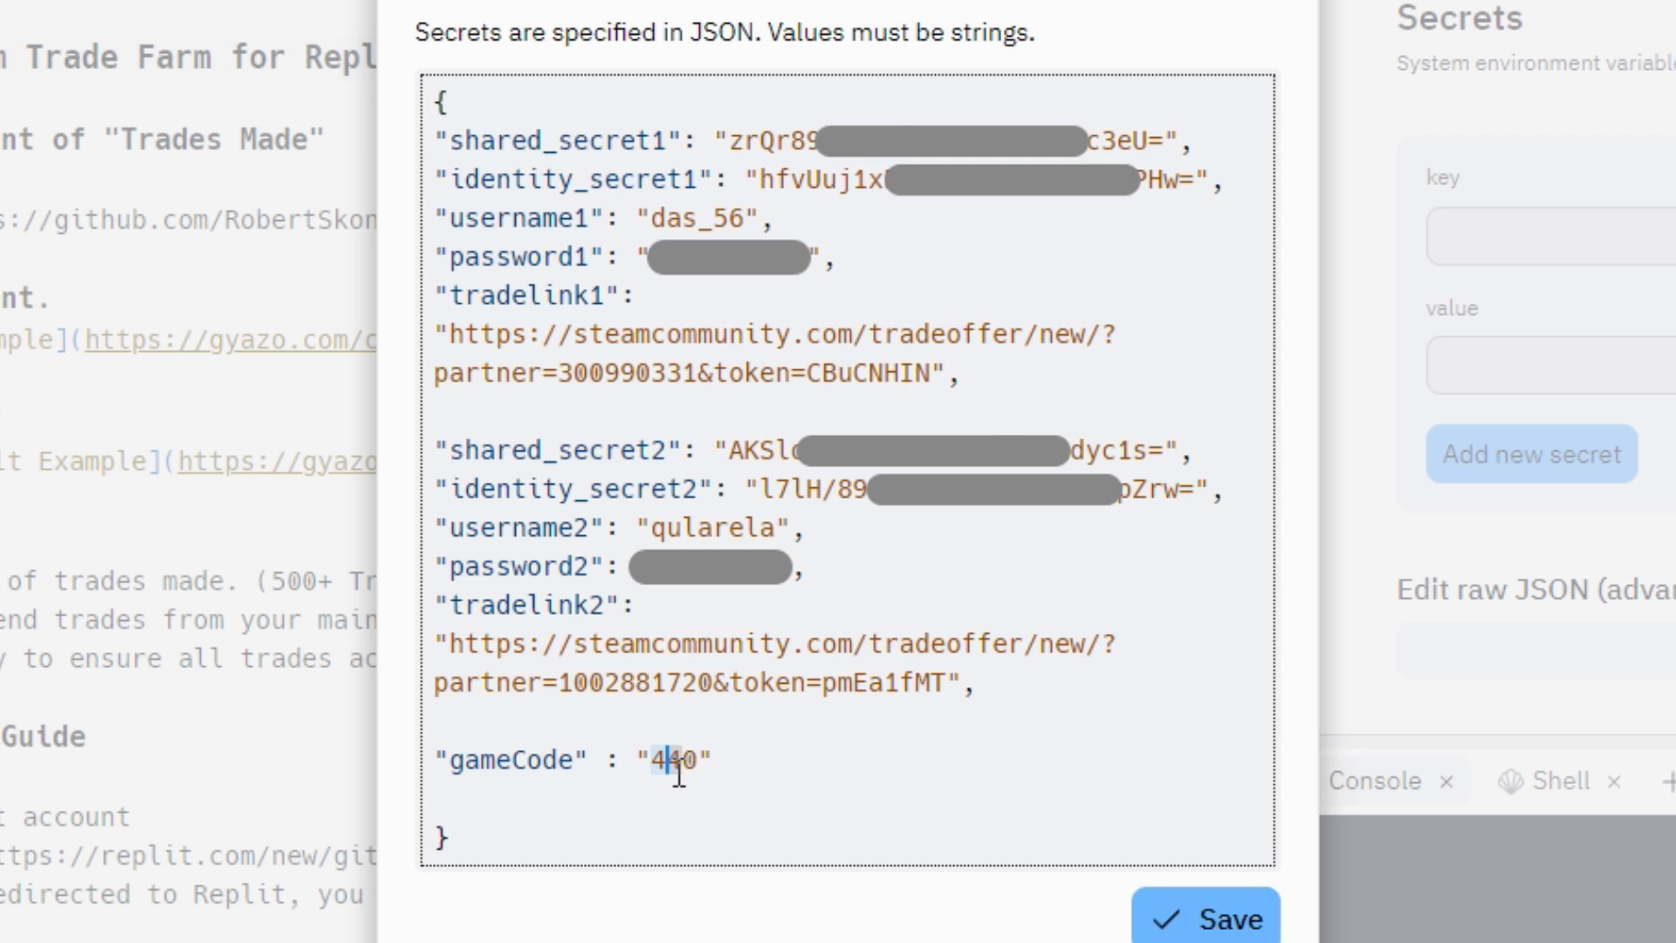
pyautogui.write('304930')
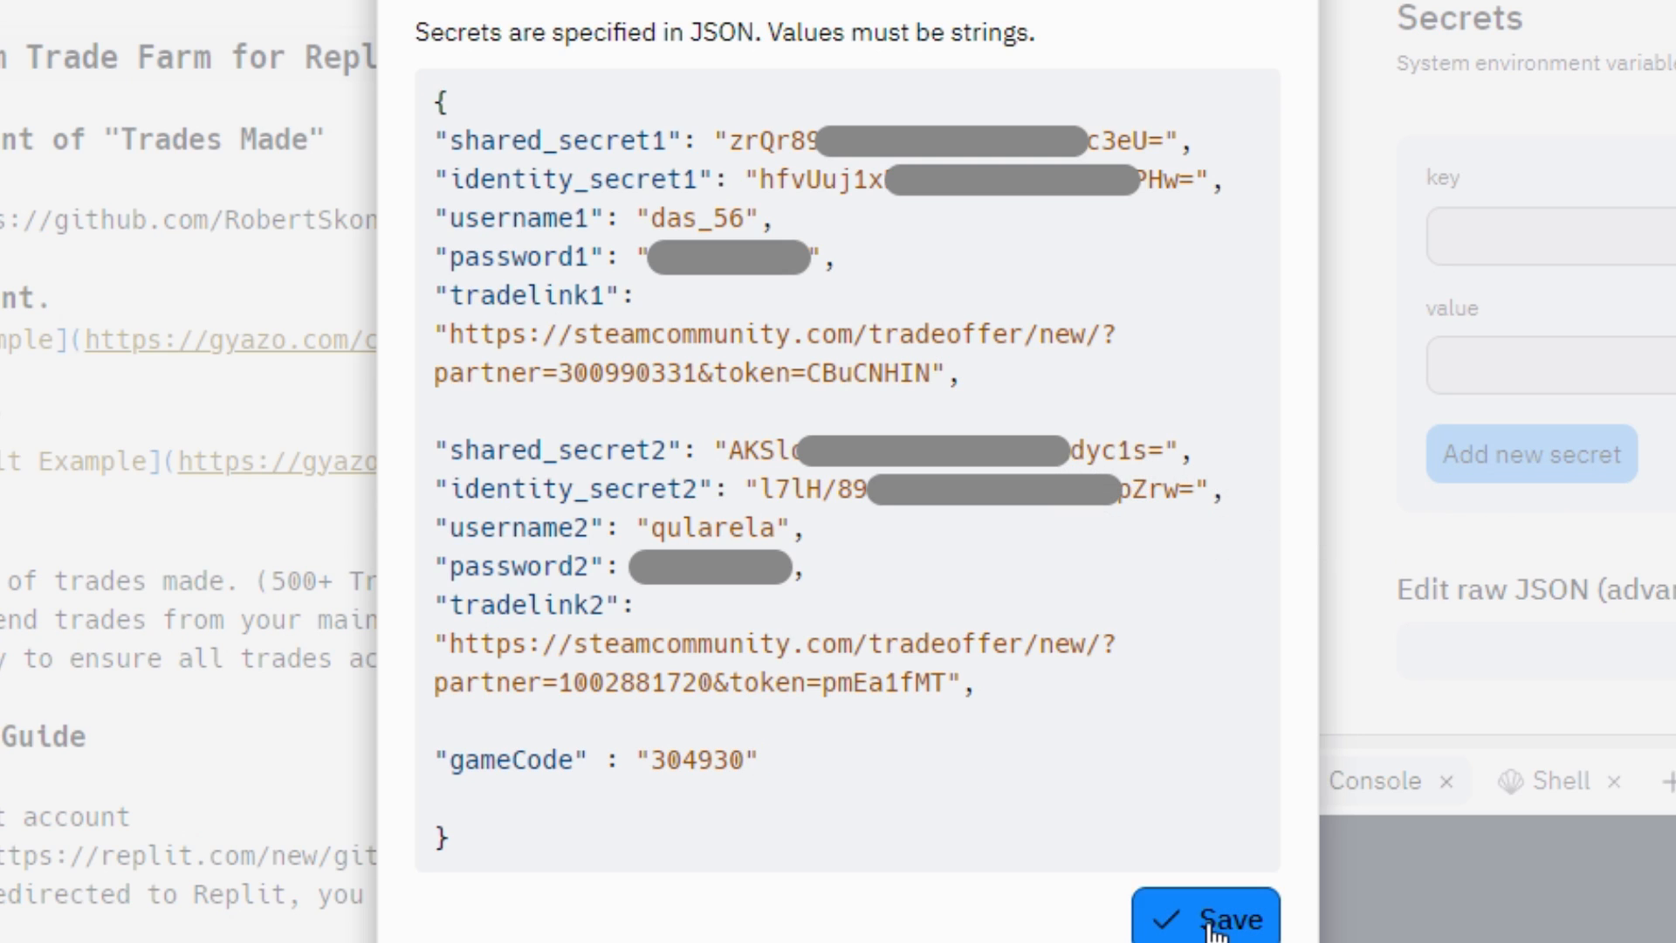
pyautogui.click(1206, 920)
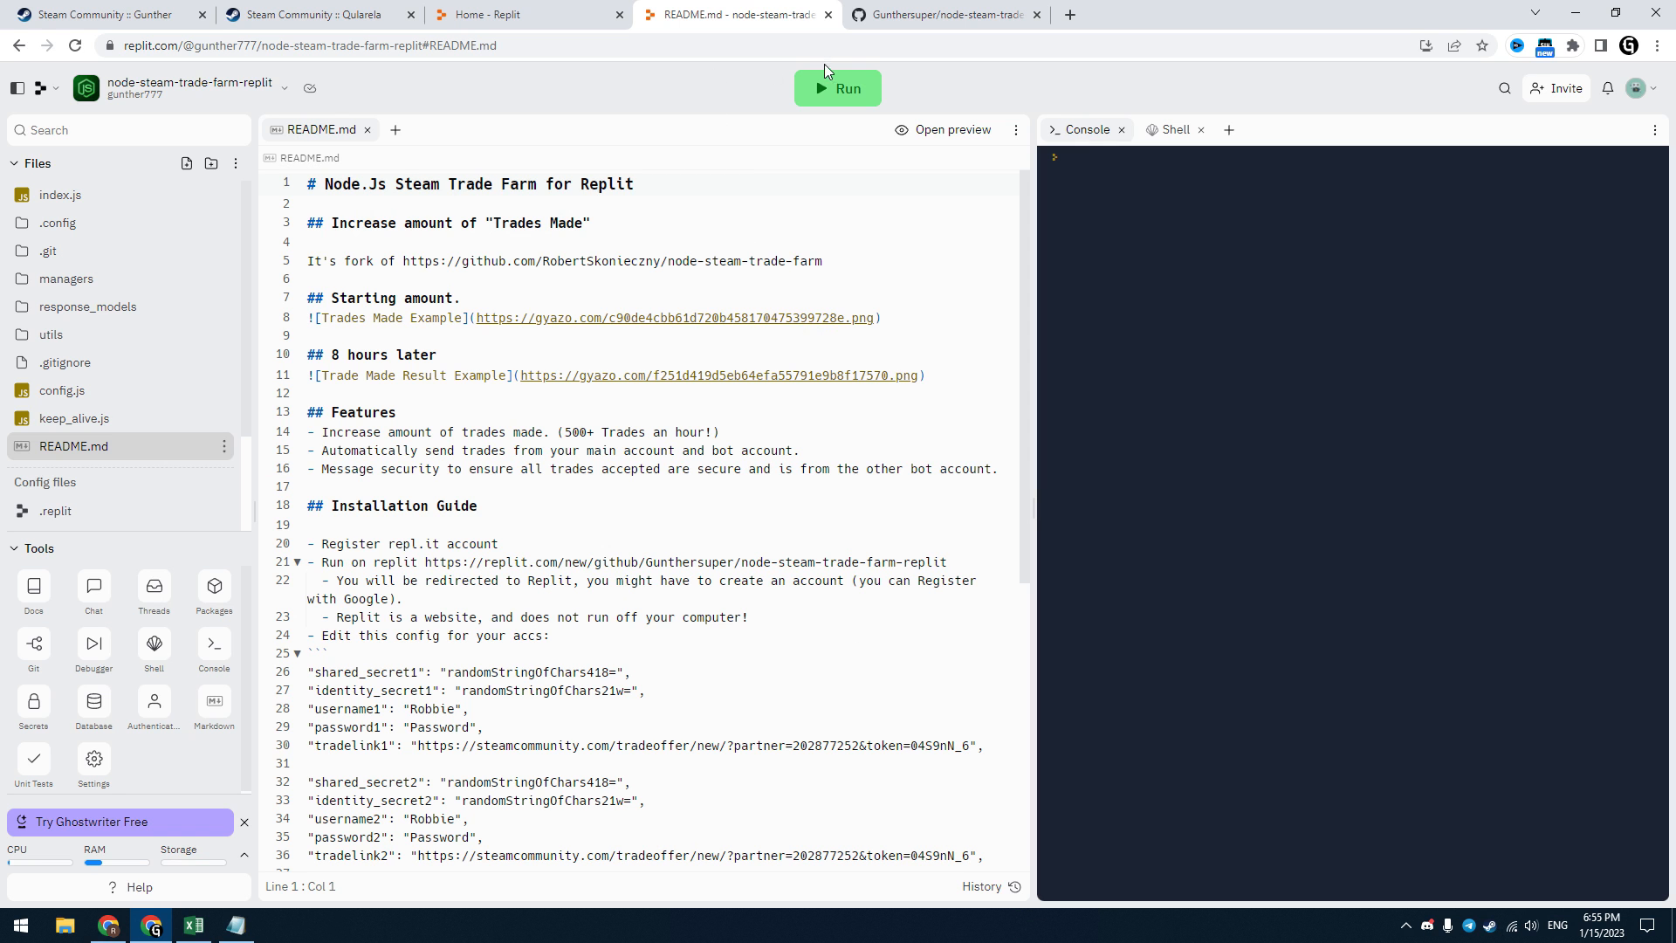
# Step: Run the trade farm bot, start a new HTTP(s) UptimeRobot monitor, and copy the repl's webview address
pyautogui.click(836, 87)
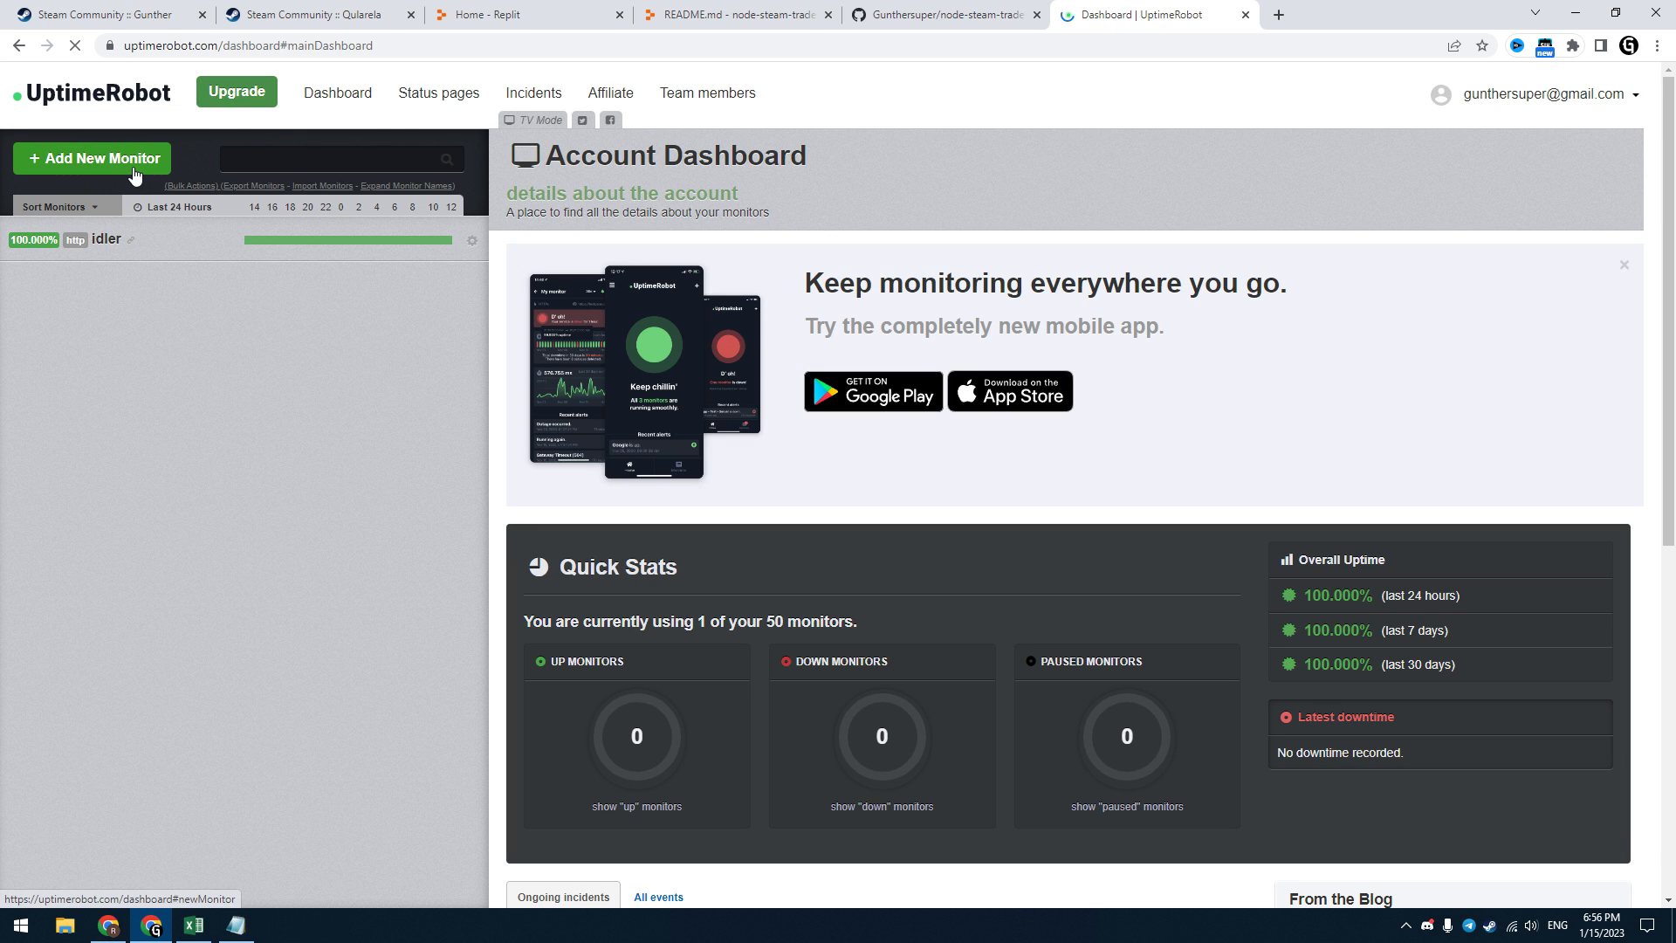
pyautogui.click(92, 159)
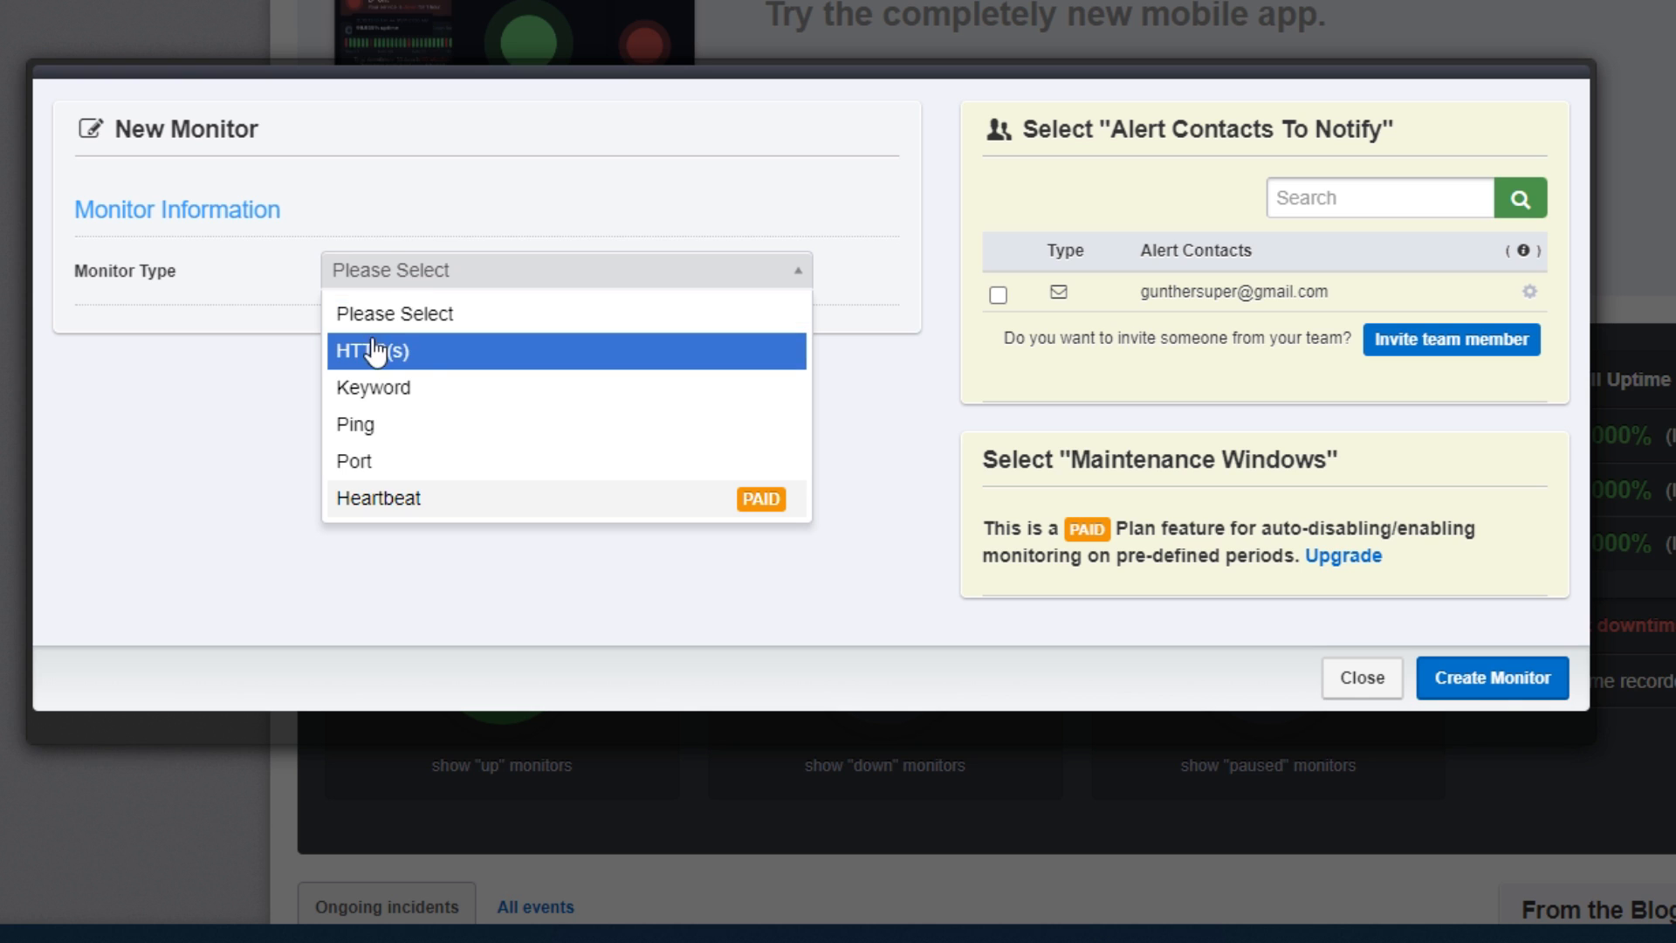
pyautogui.click(372, 351)
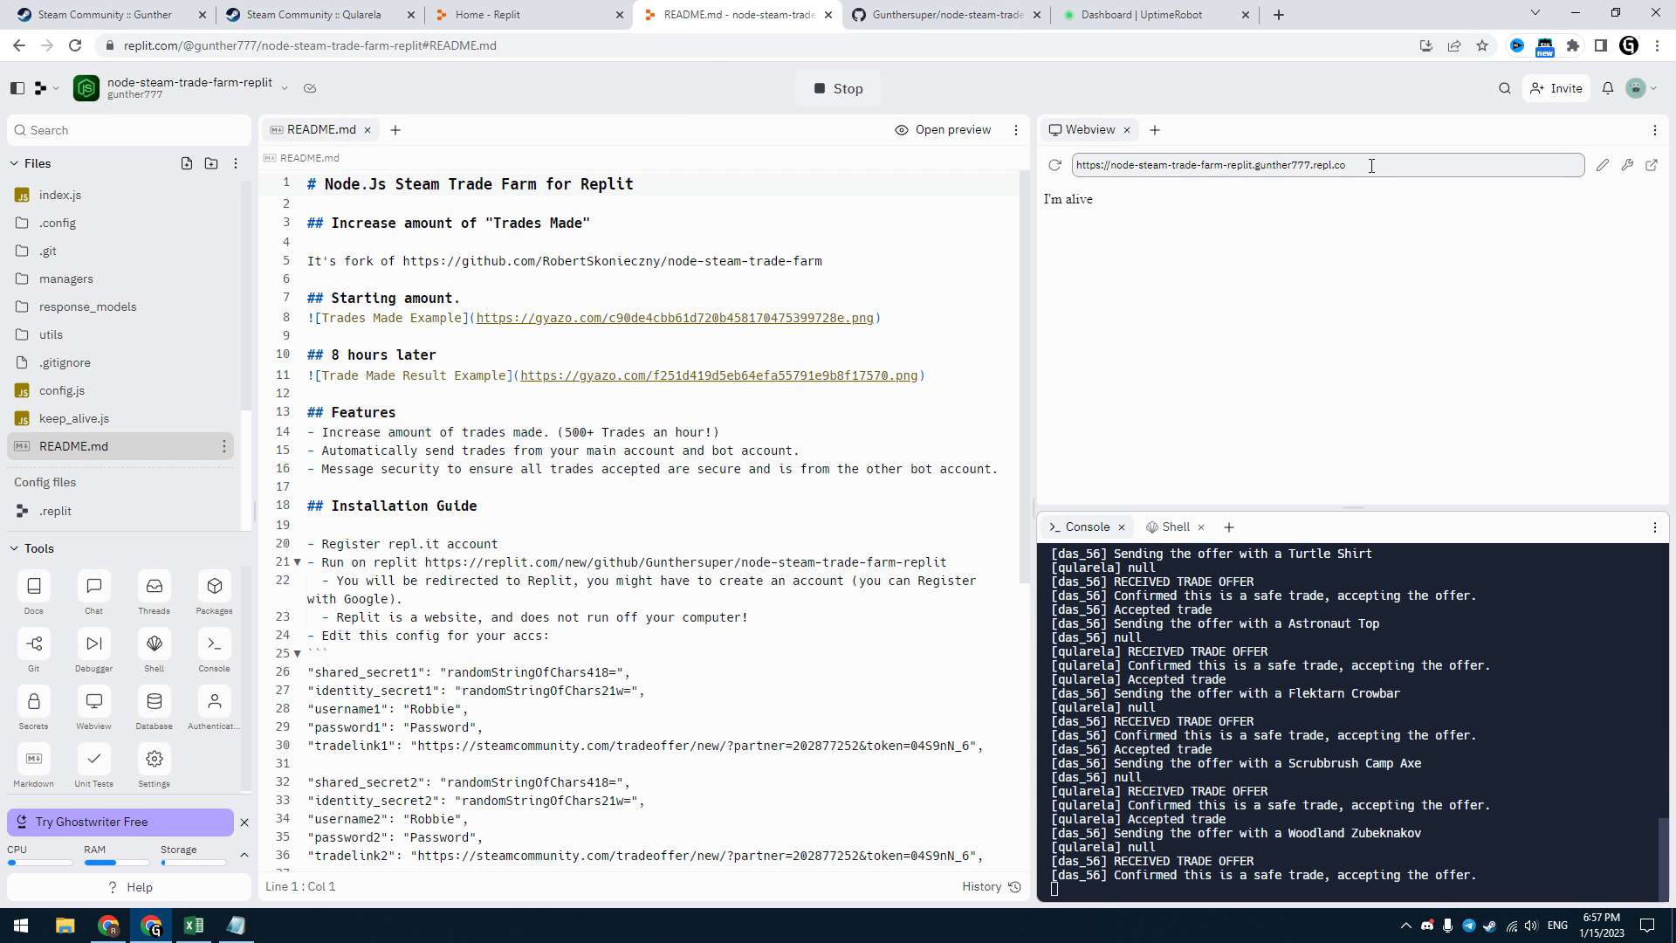
pyautogui.click(1208, 164)
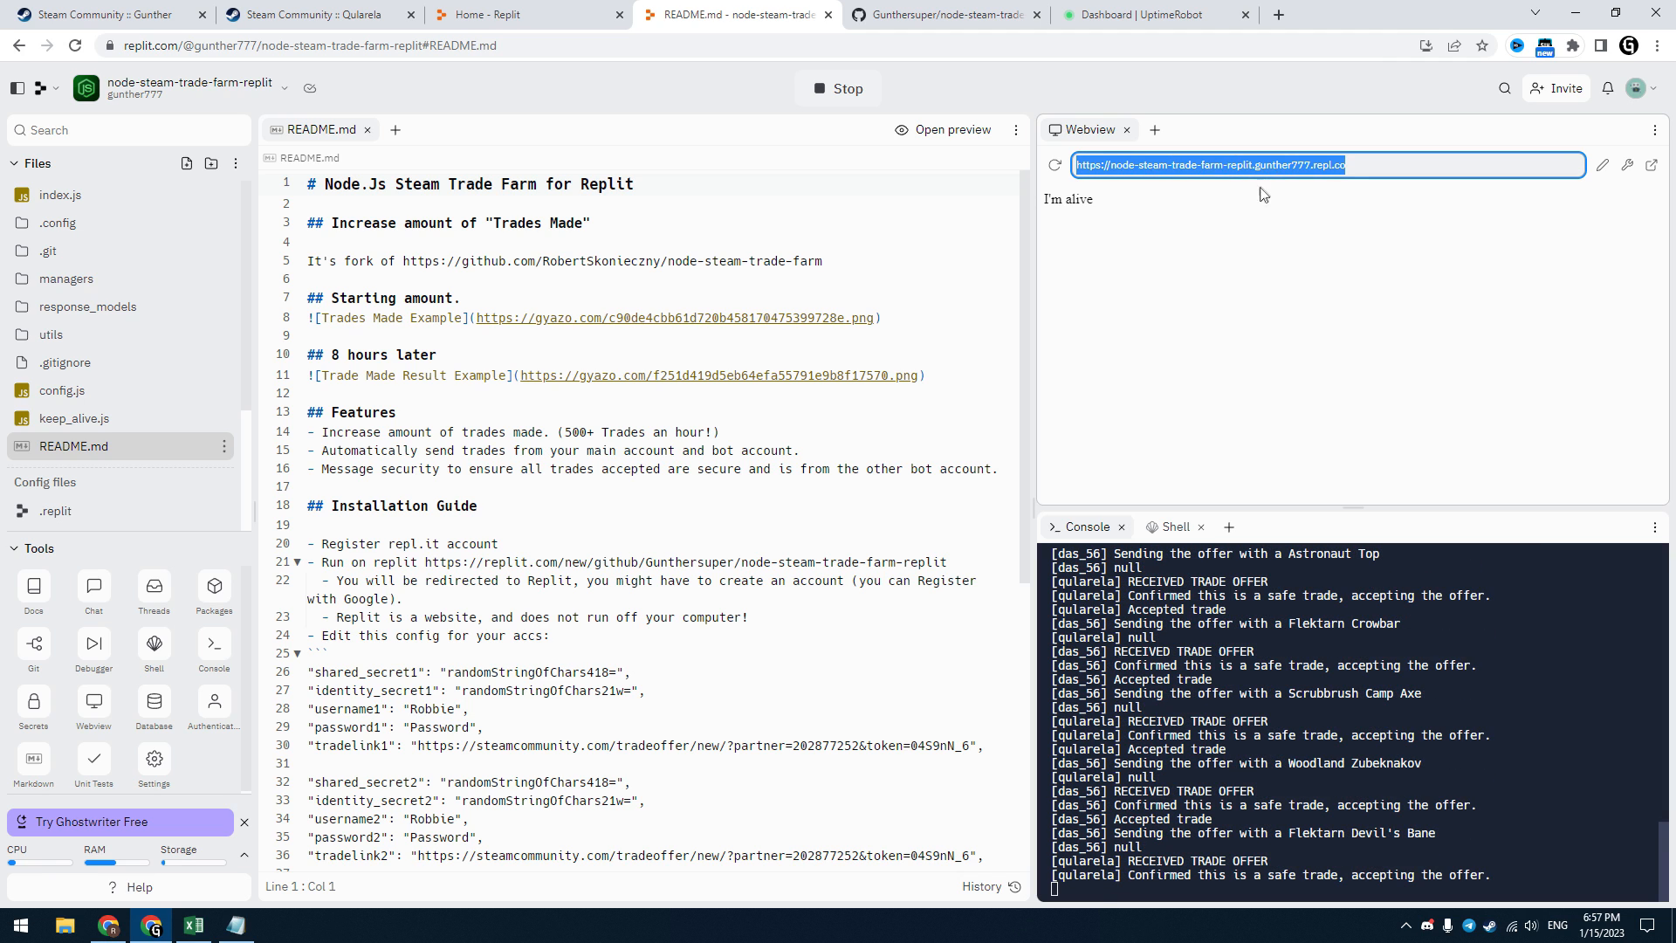
pyautogui.rightClick(502, 407)
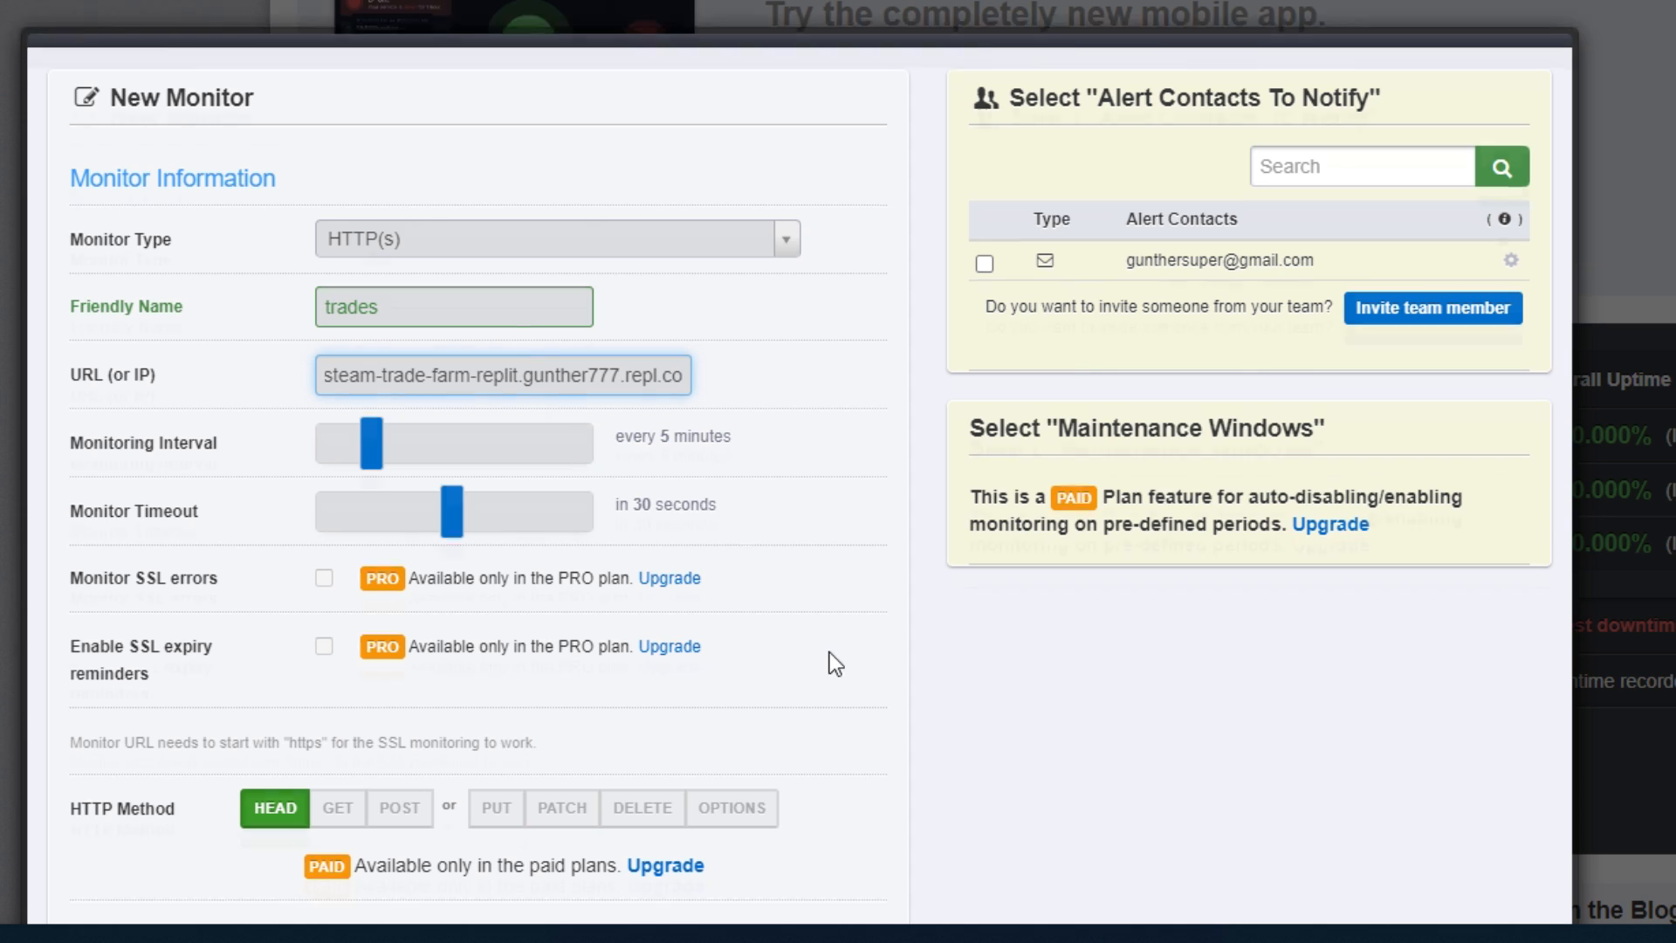
# Step: Create the trades monitor without alert contacts and close the monitor form
pyautogui.scroll(-3)
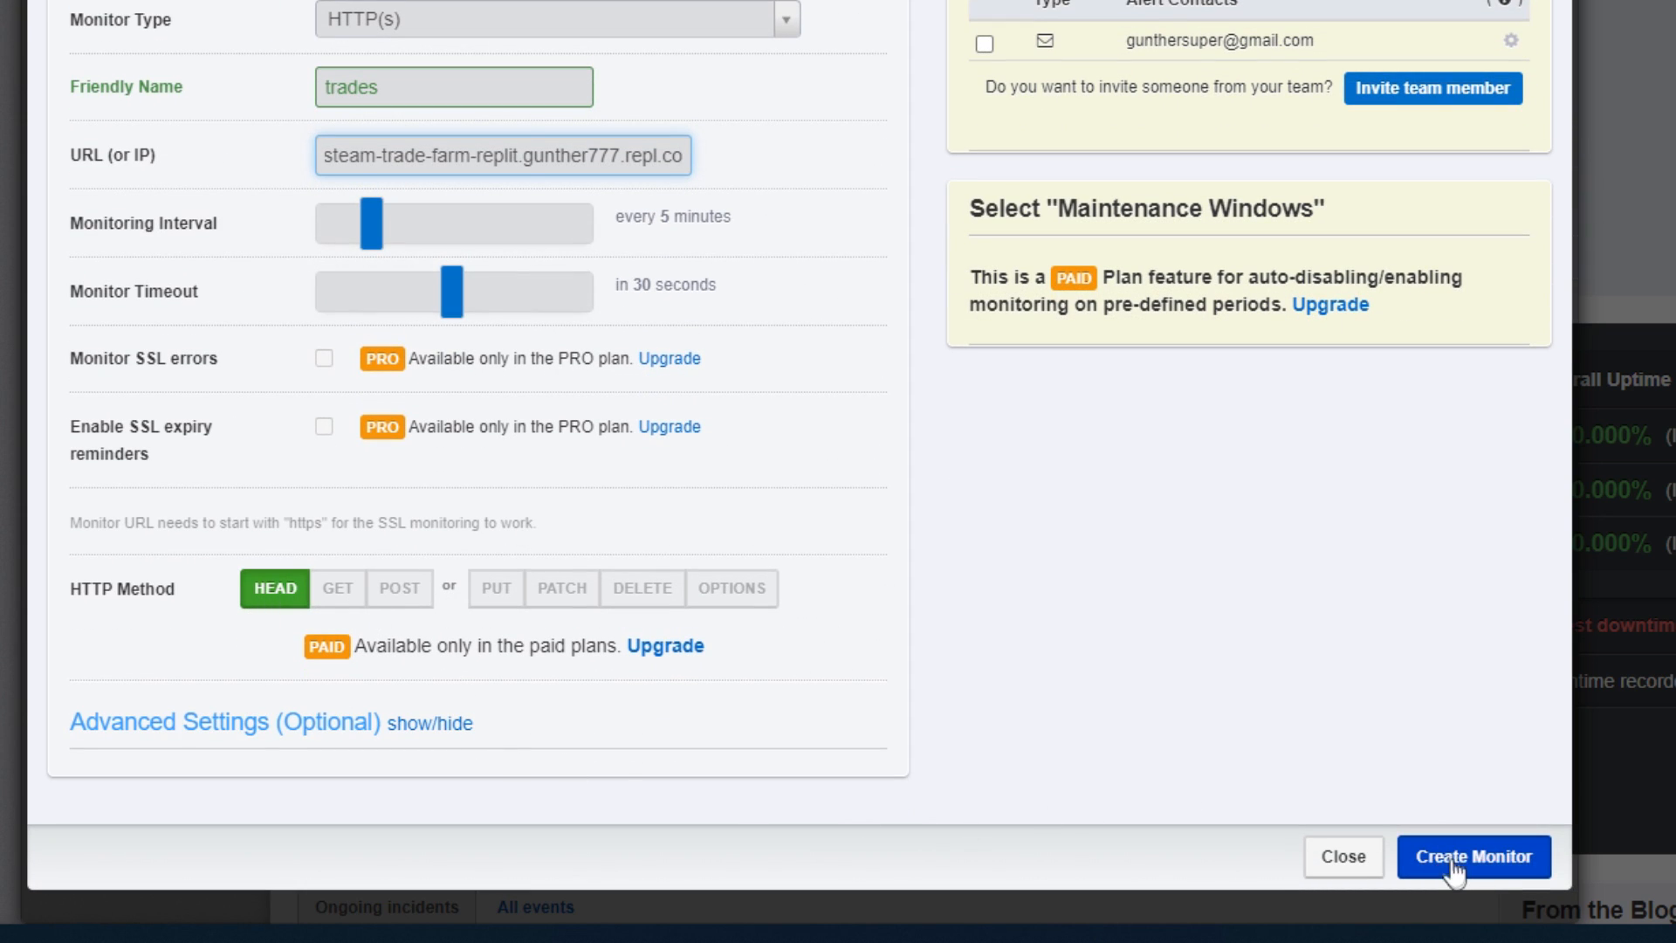
pyautogui.click(1471, 856)
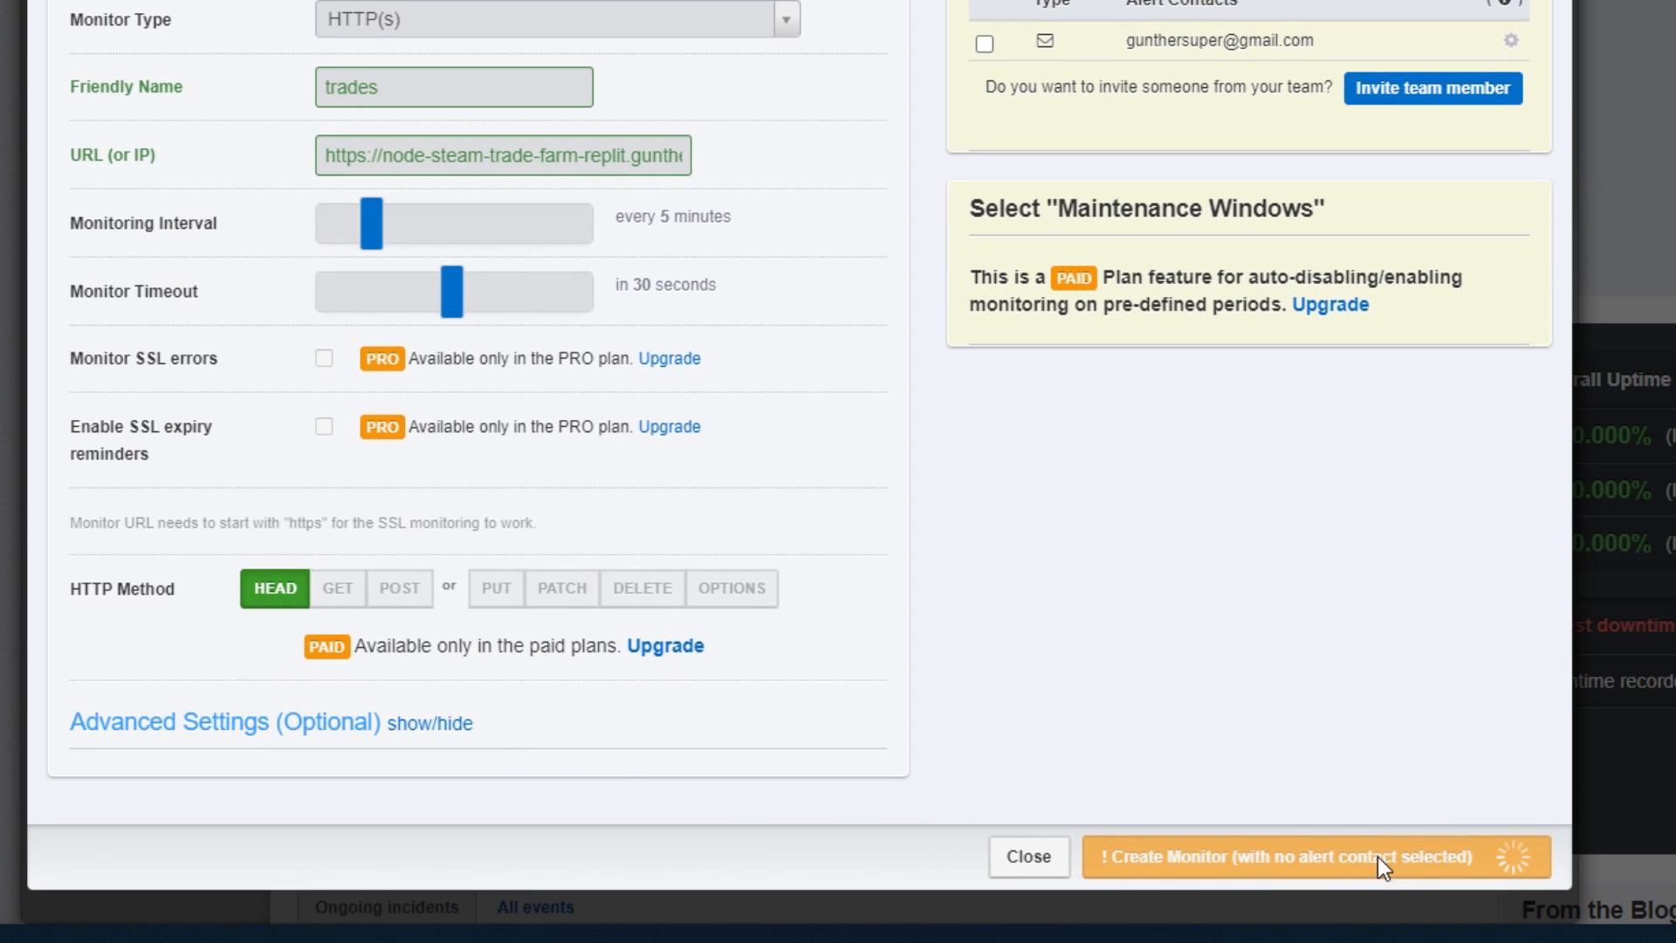
pyautogui.click(1312, 855)
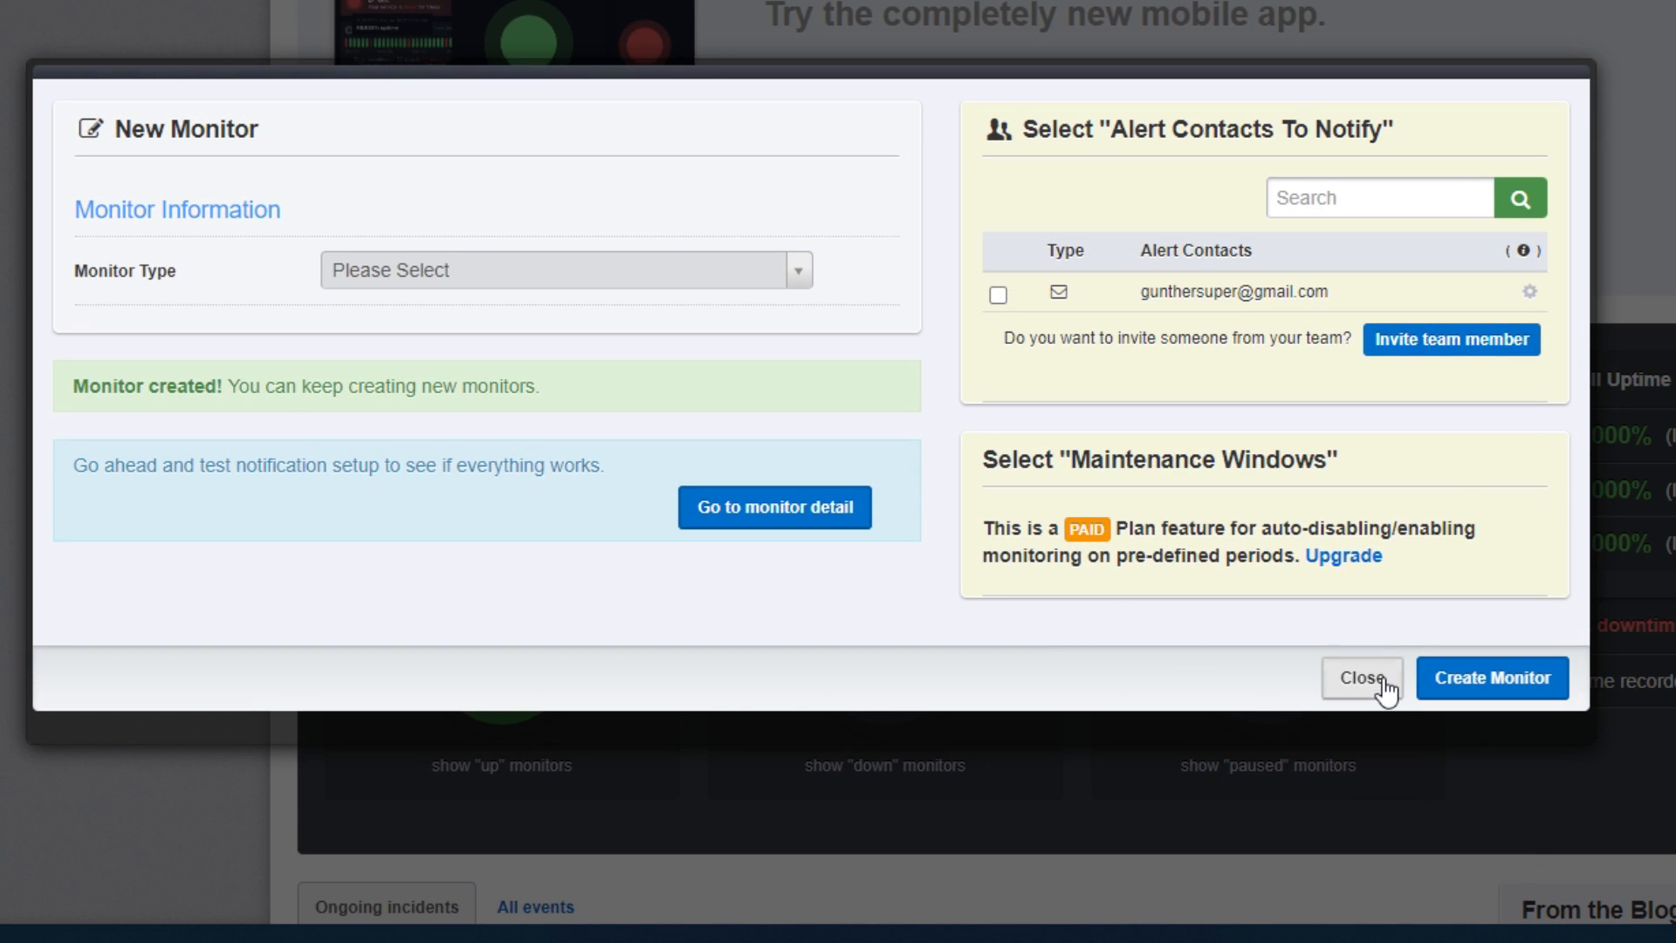
pyautogui.click(1360, 677)
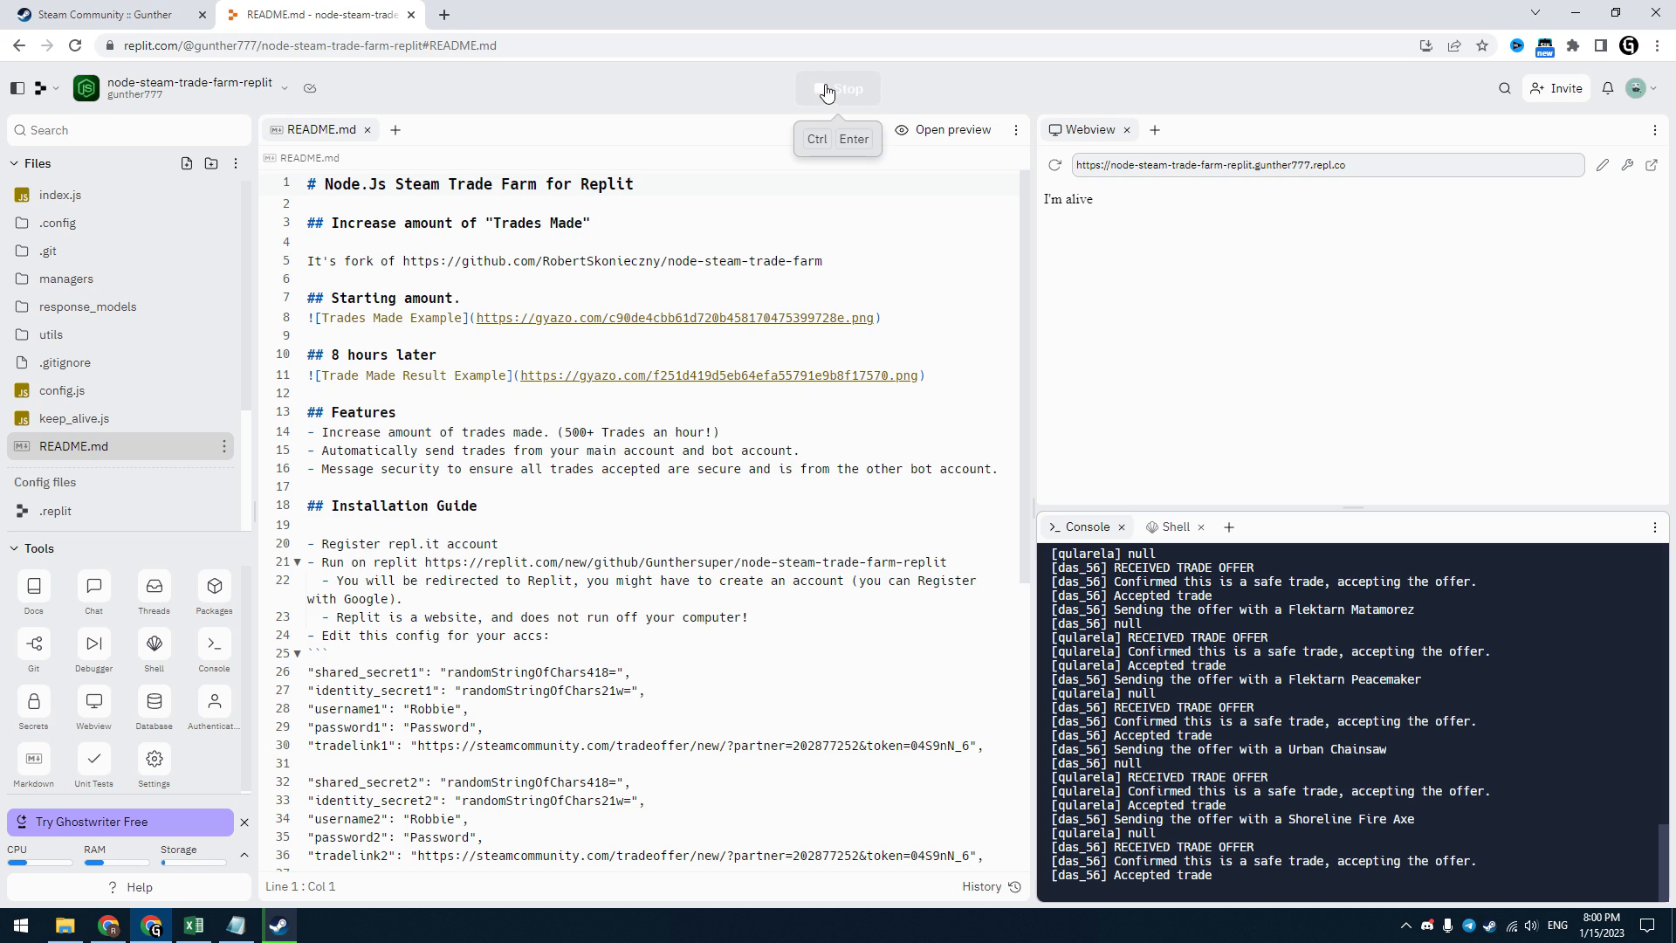
# Step: Stop and restart the bot, then check the main profile's Trades Made count of 323,797
pyautogui.click(838, 87)
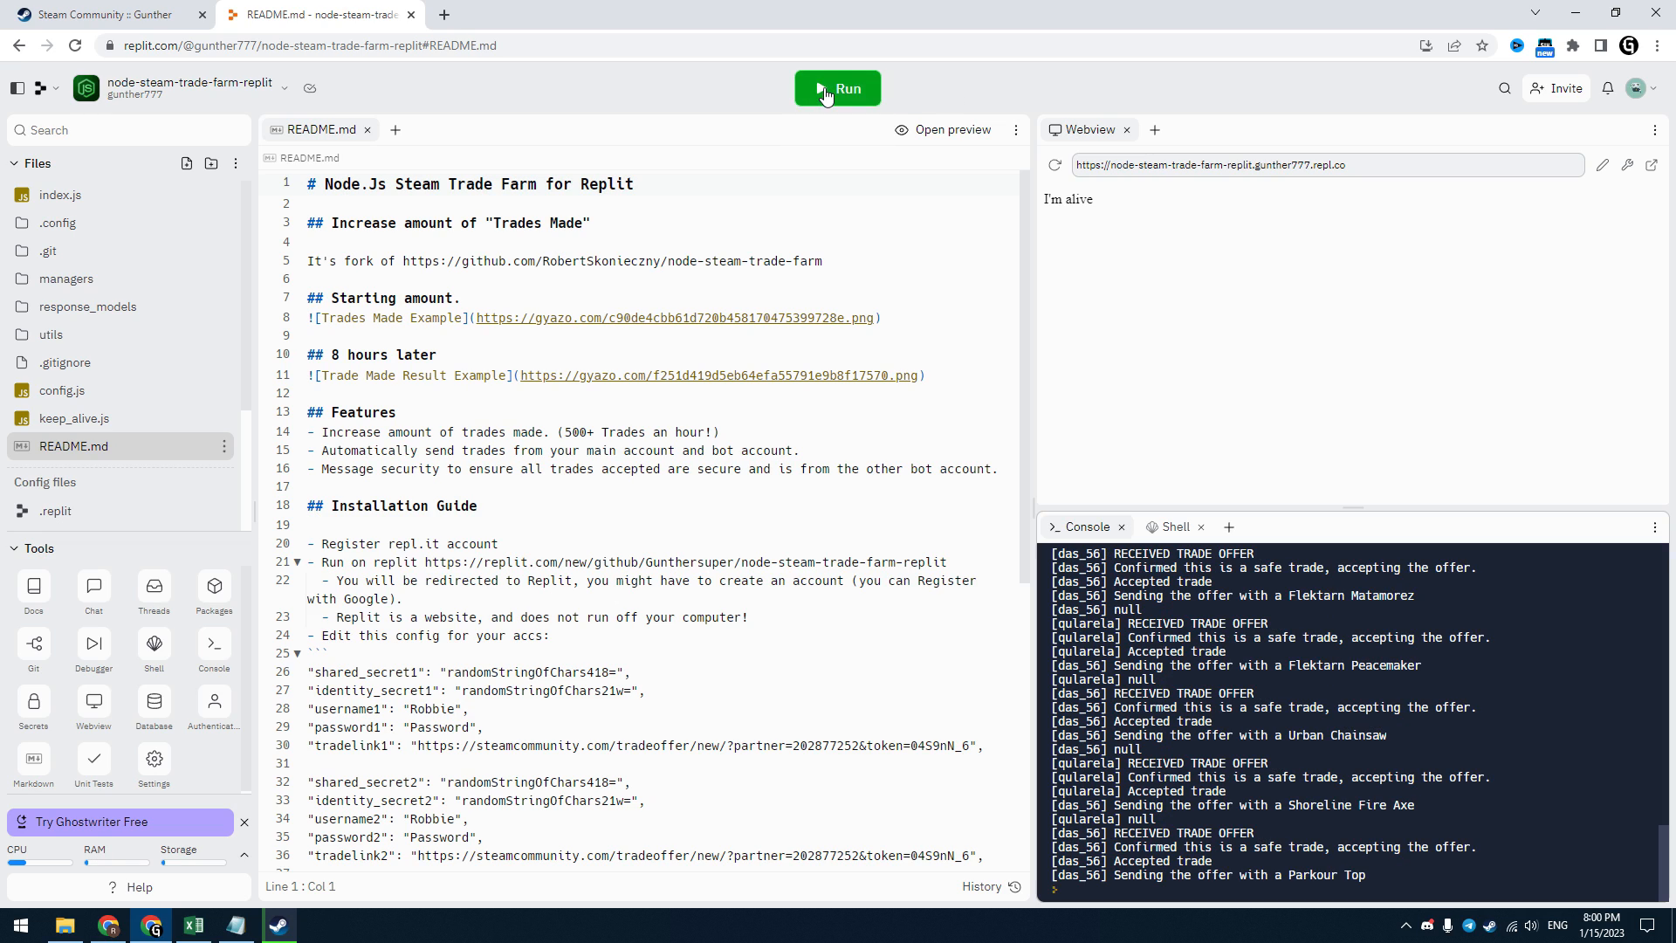
pyautogui.click(838, 87)
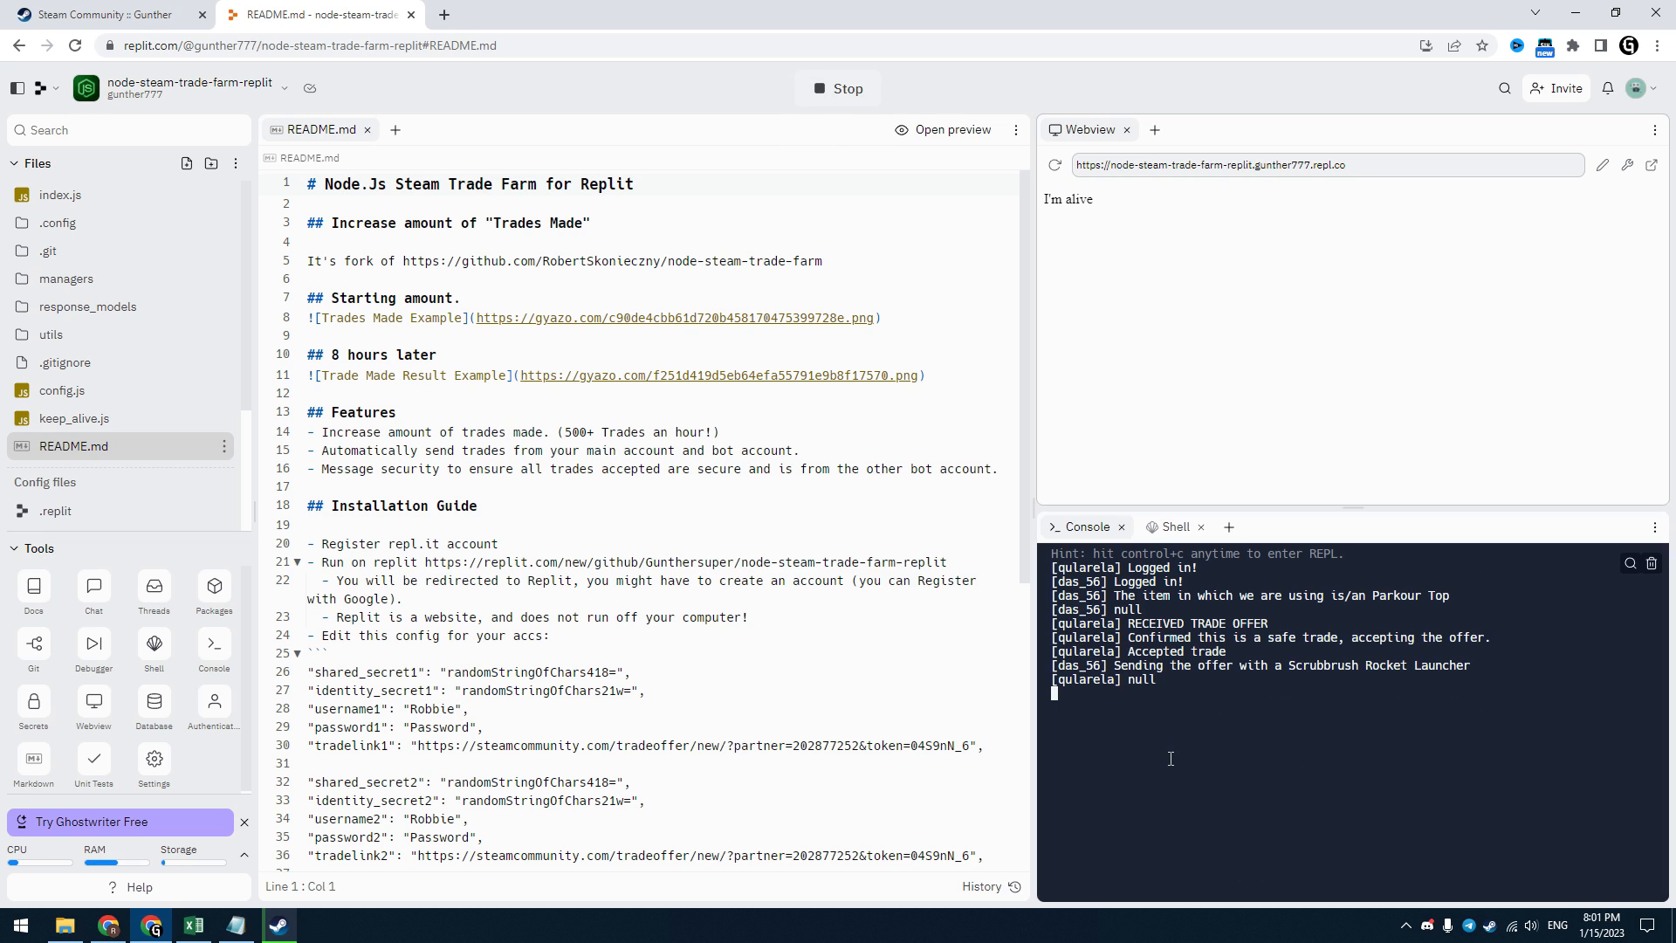
pyautogui.click(106, 14)
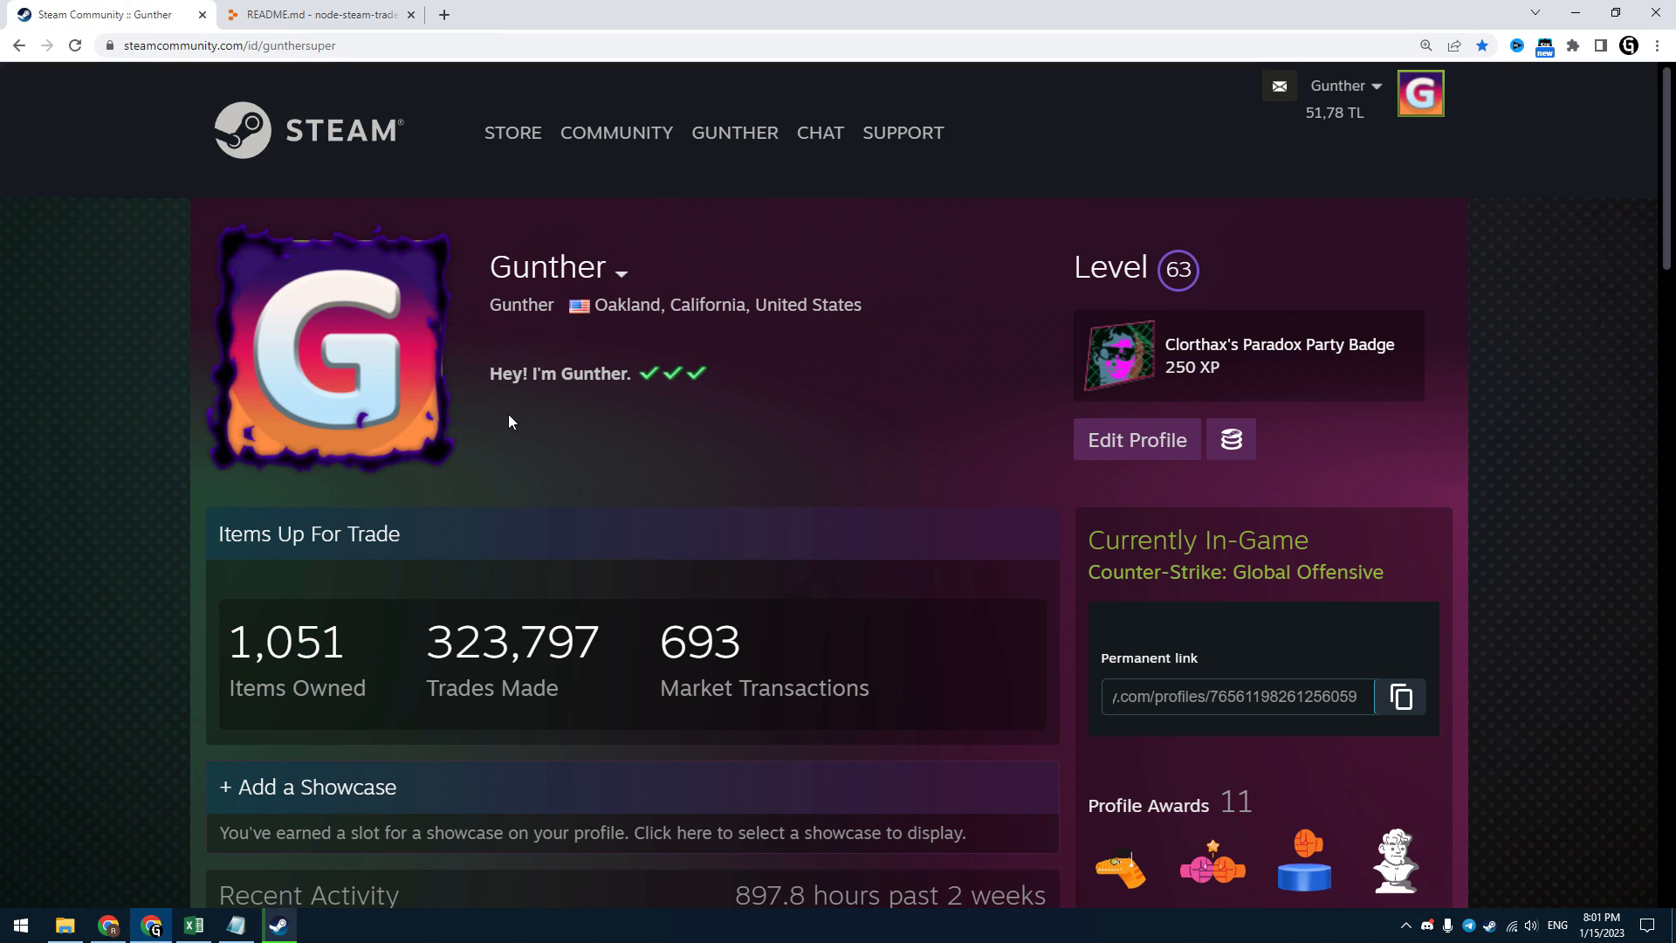